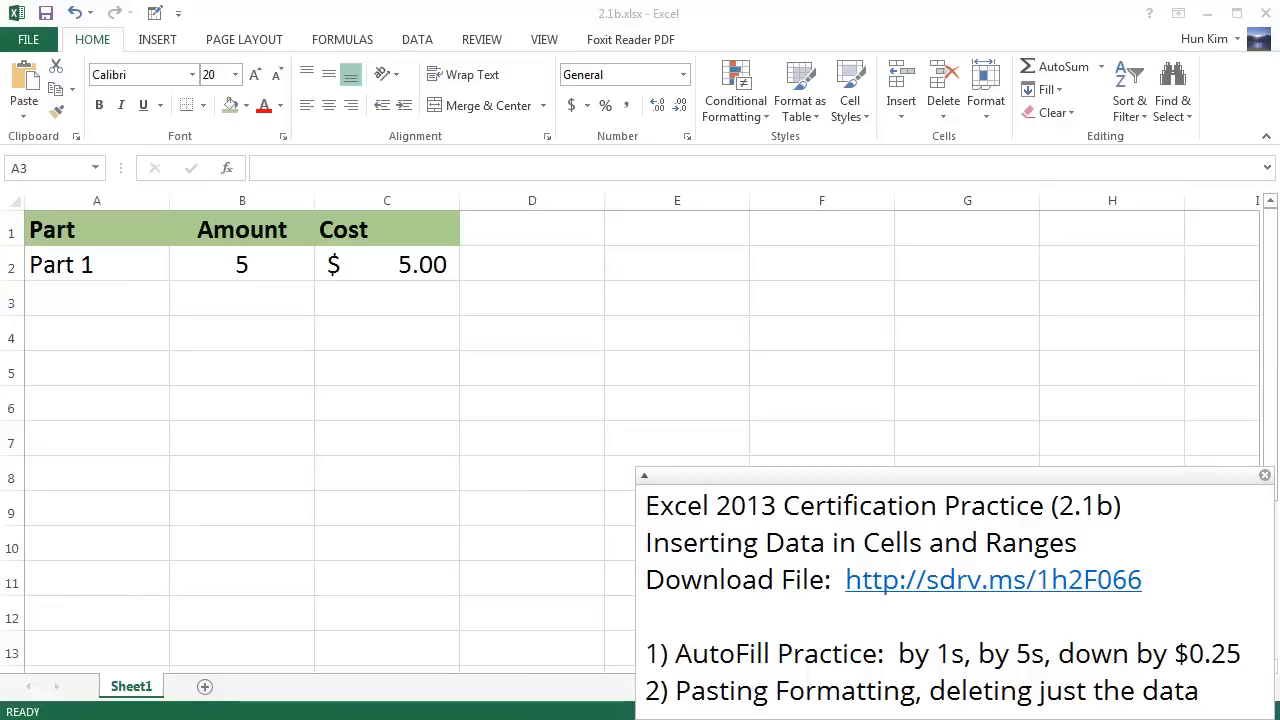
mouse_move(865, 587)
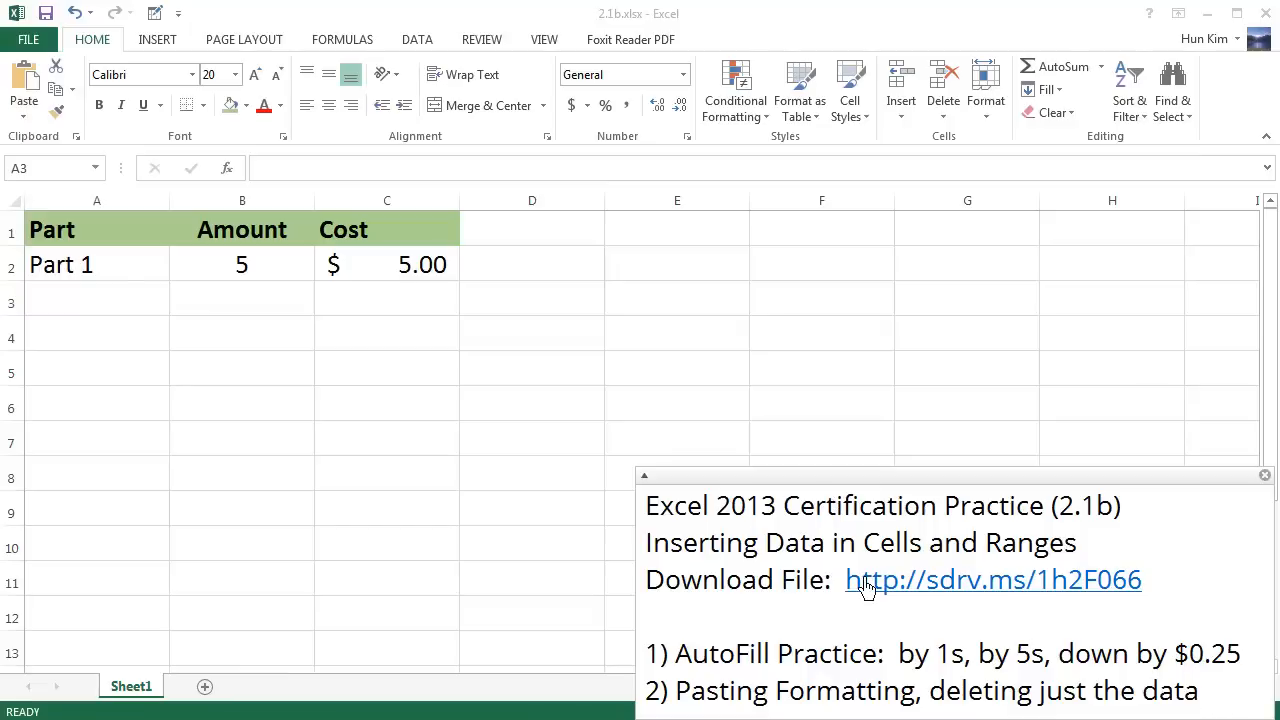
mouse_move(1014, 604)
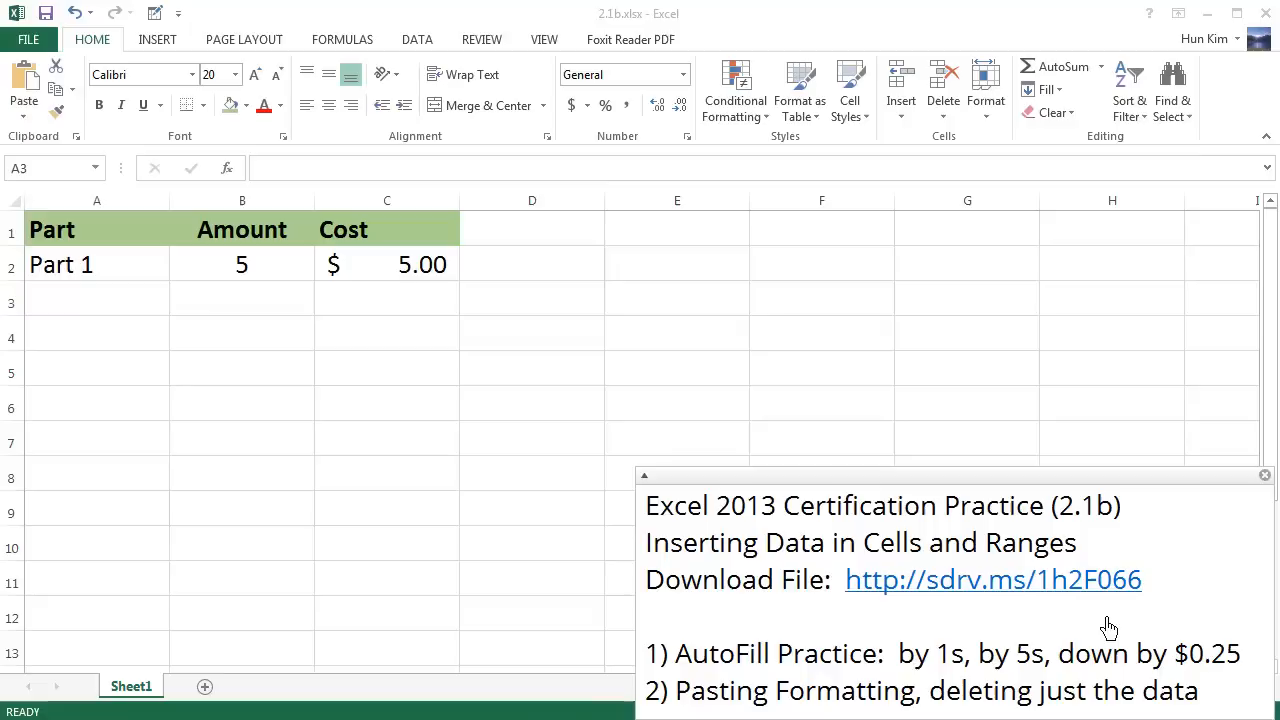
mouse_move(295, 497)
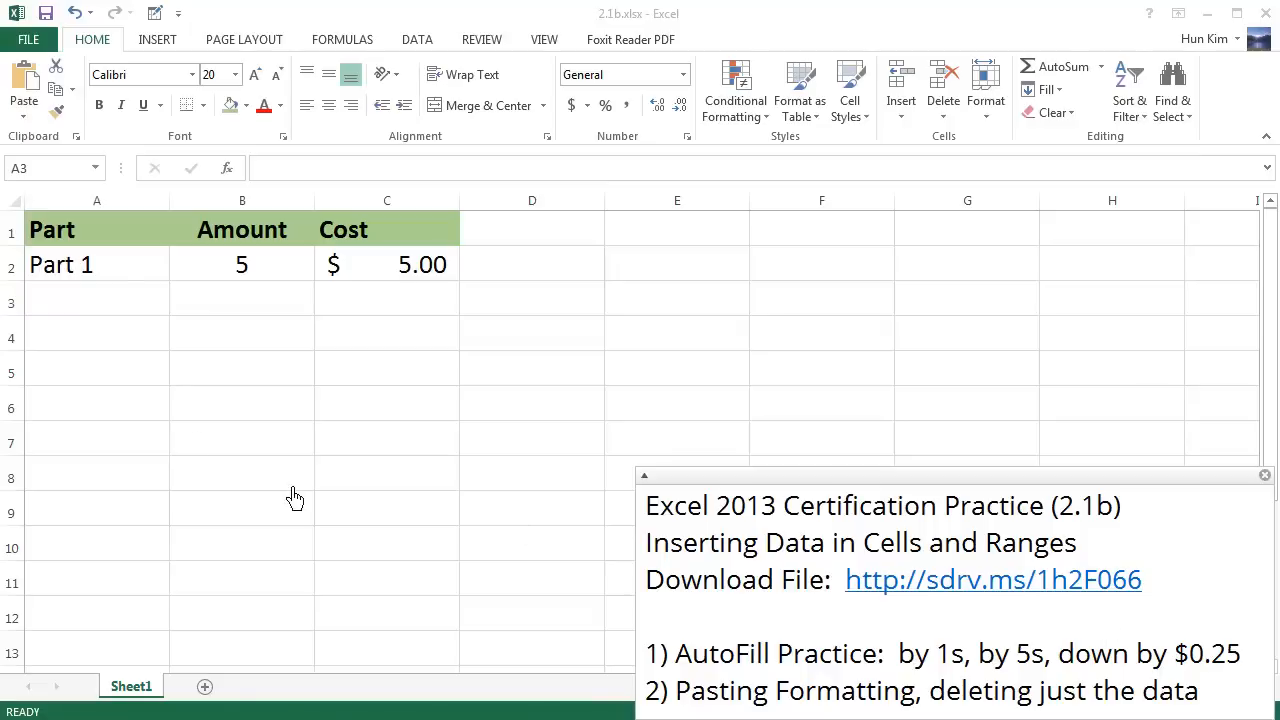
mouse_move(132, 294)
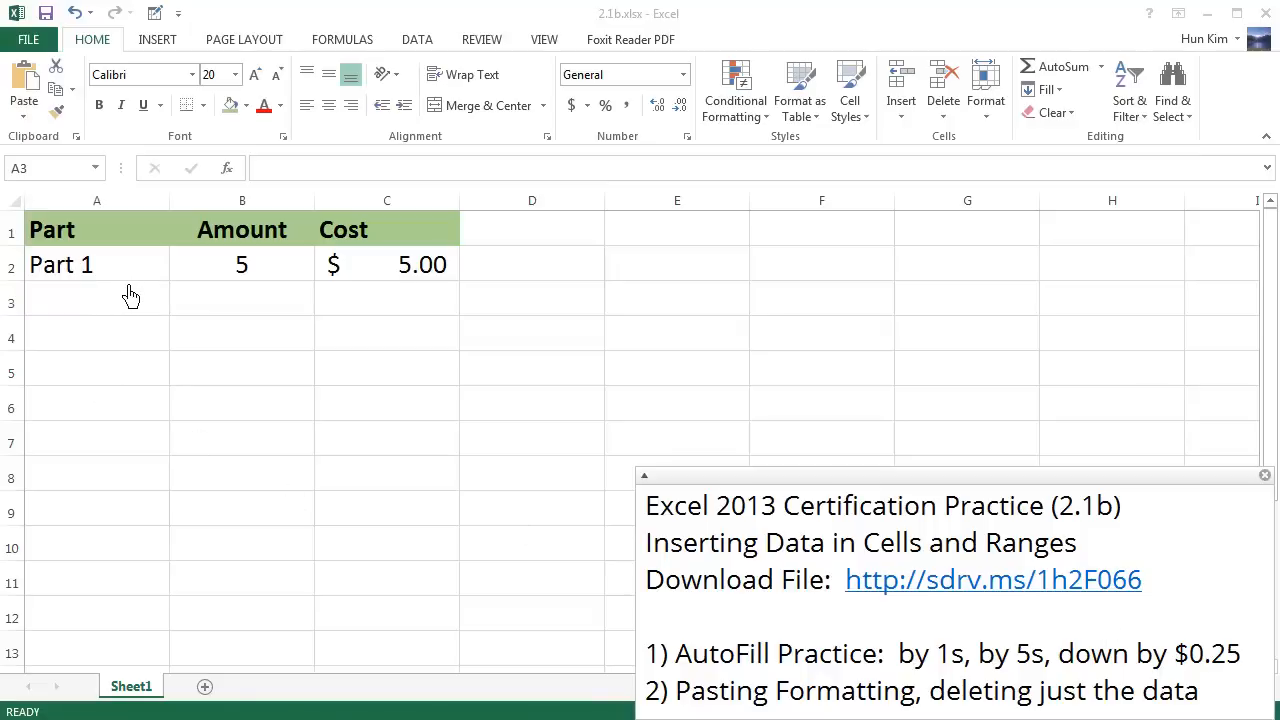
- Extend Part 1 down column A to Part 10, checking the Part 3 and Part 5 entries
click(97, 300)
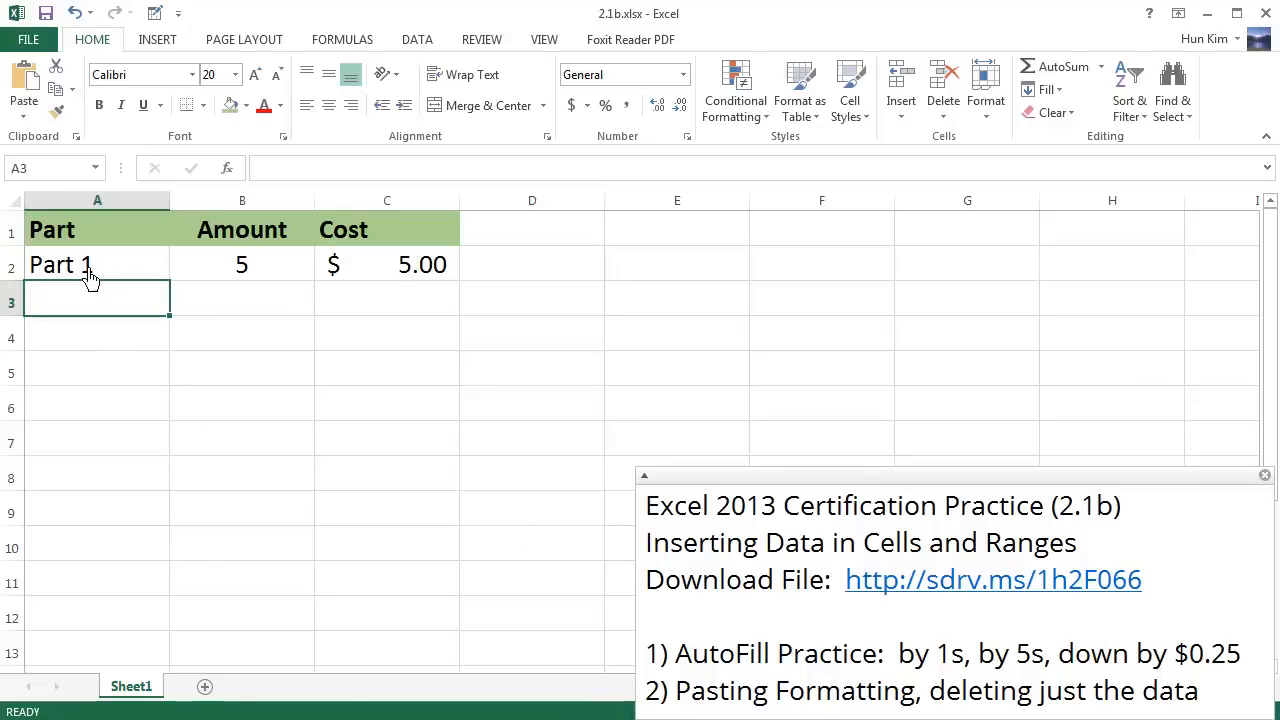
click(97, 264)
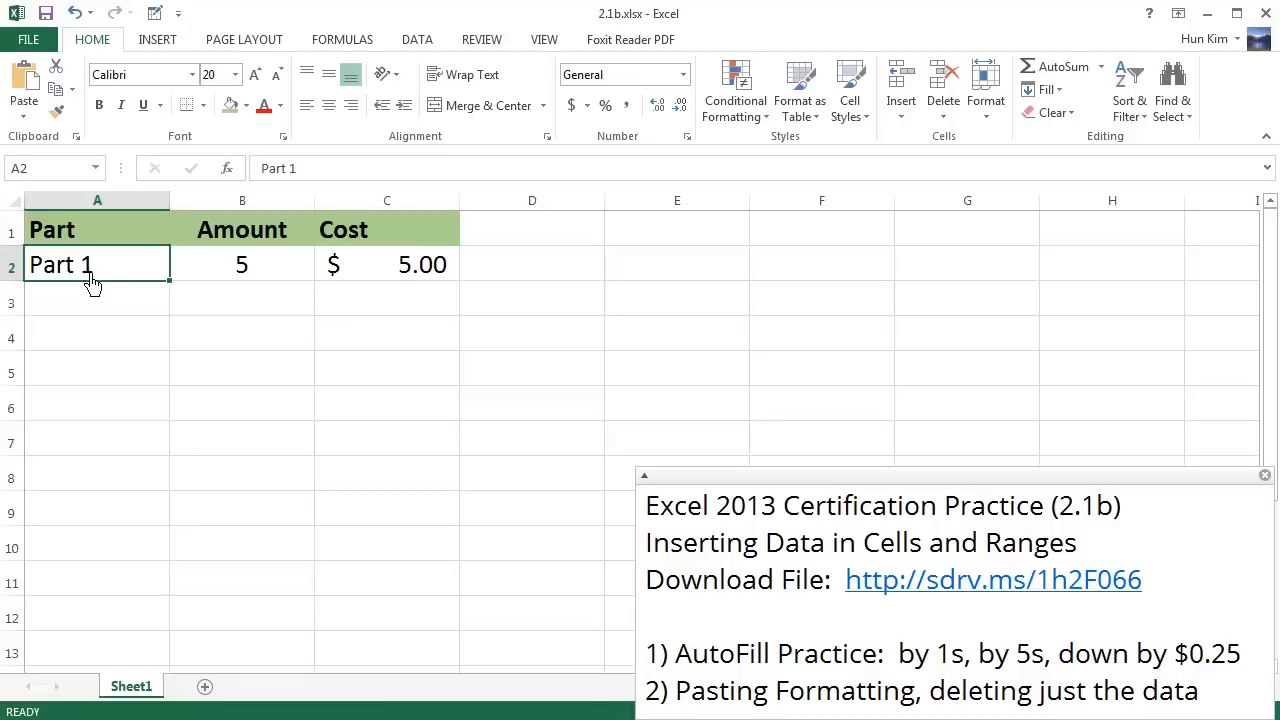
mouse_move(119, 270)
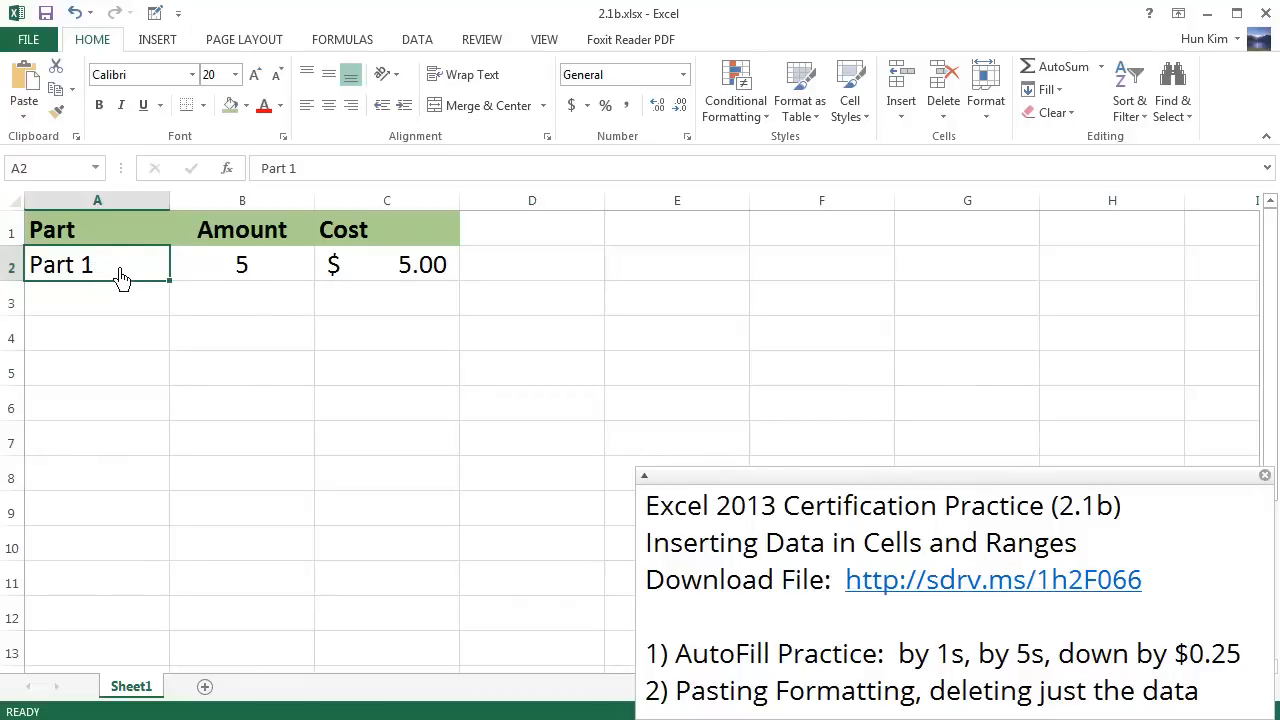
mouse_move(140, 280)
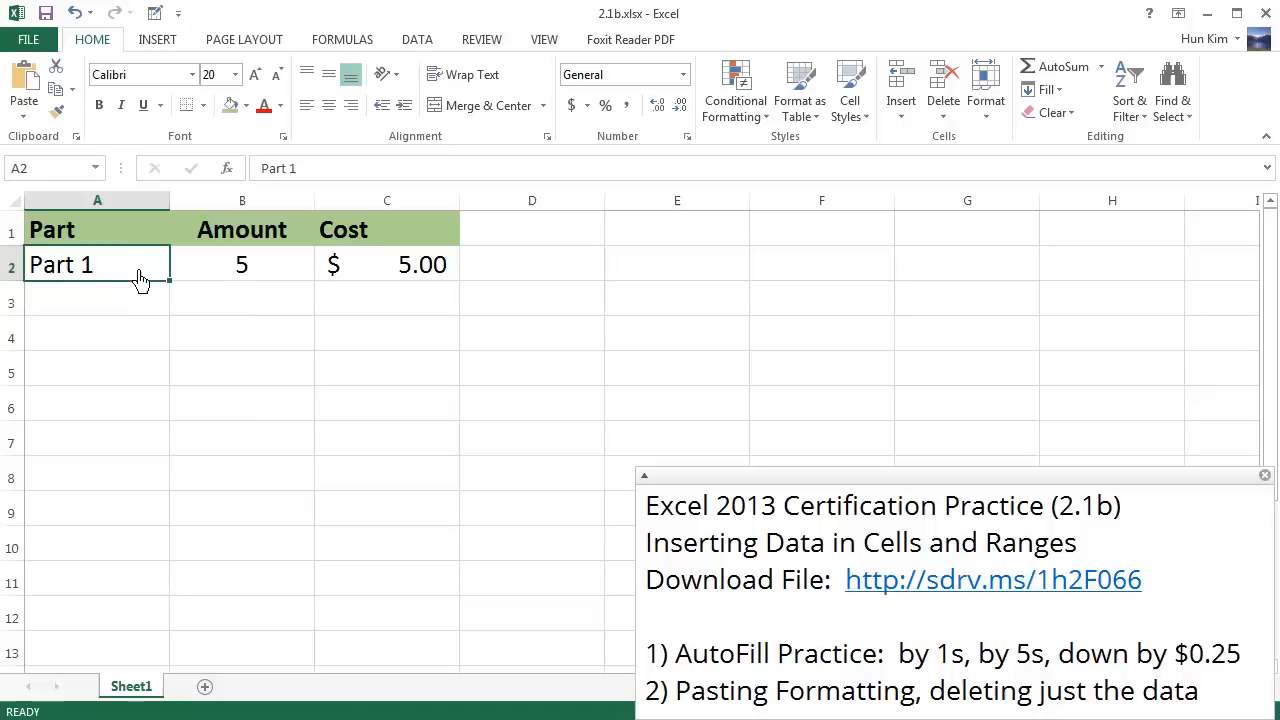
mouse_move(185, 295)
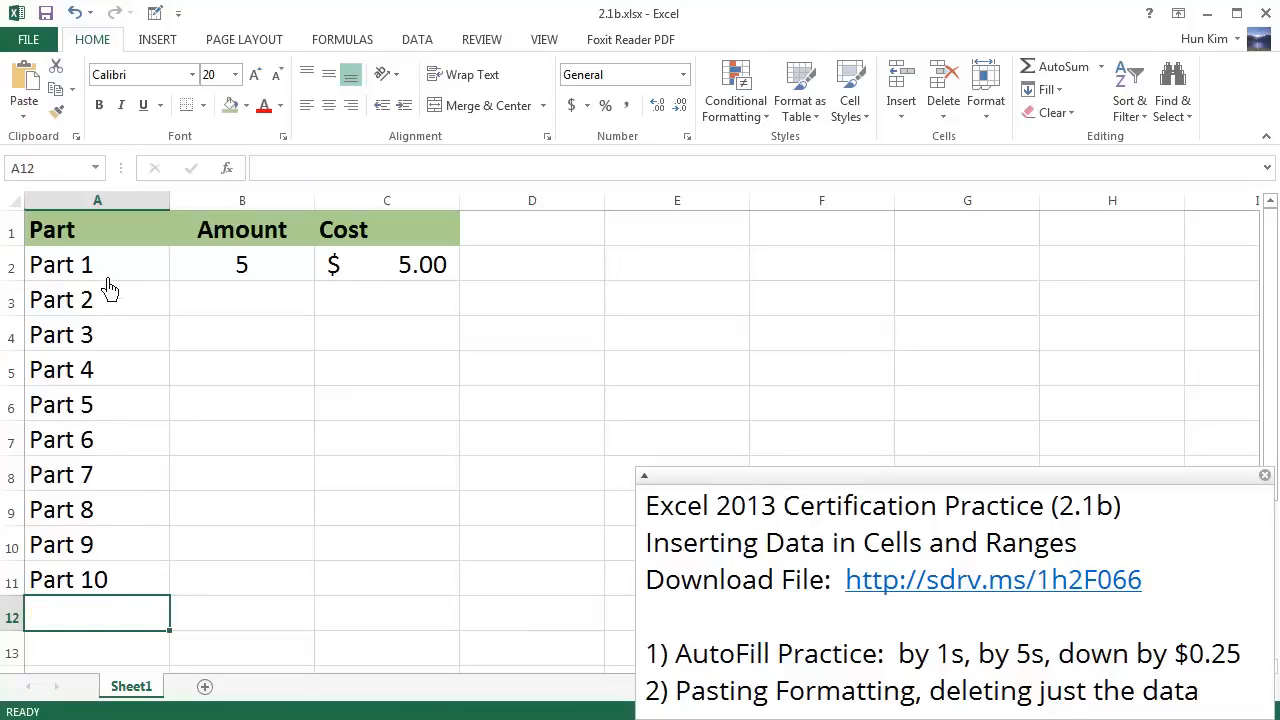
click(97, 334)
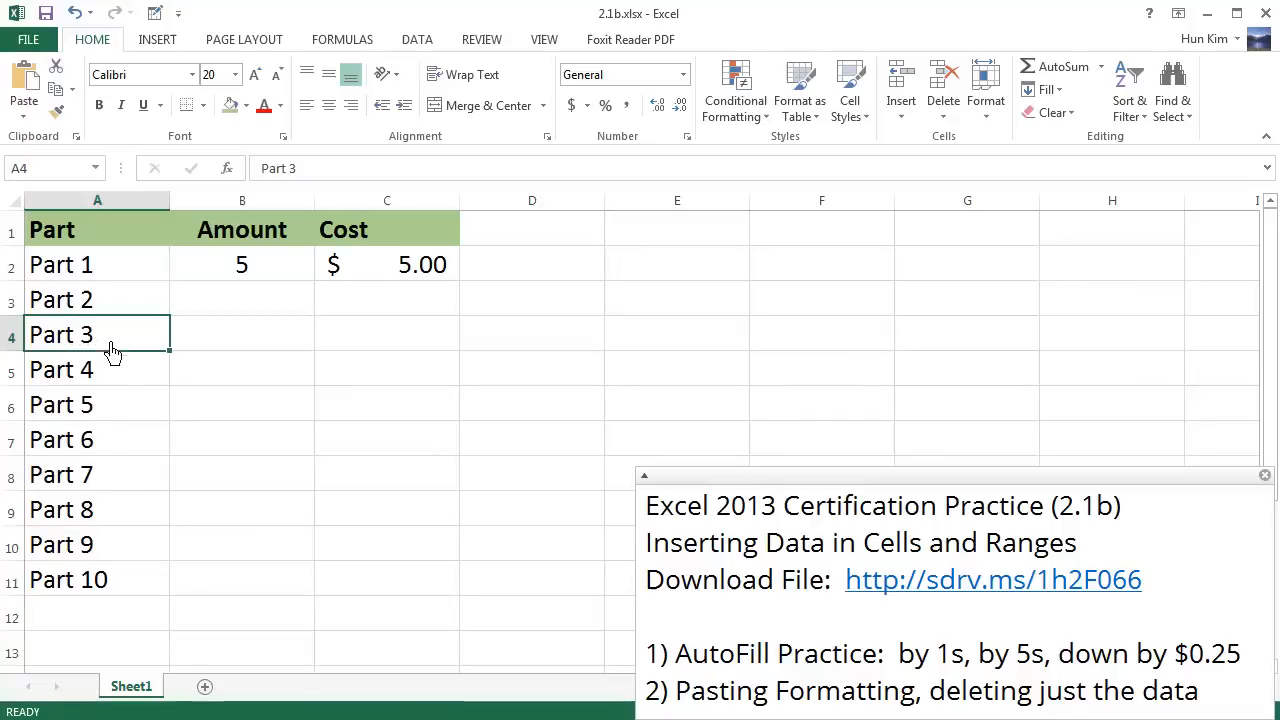
click(97, 404)
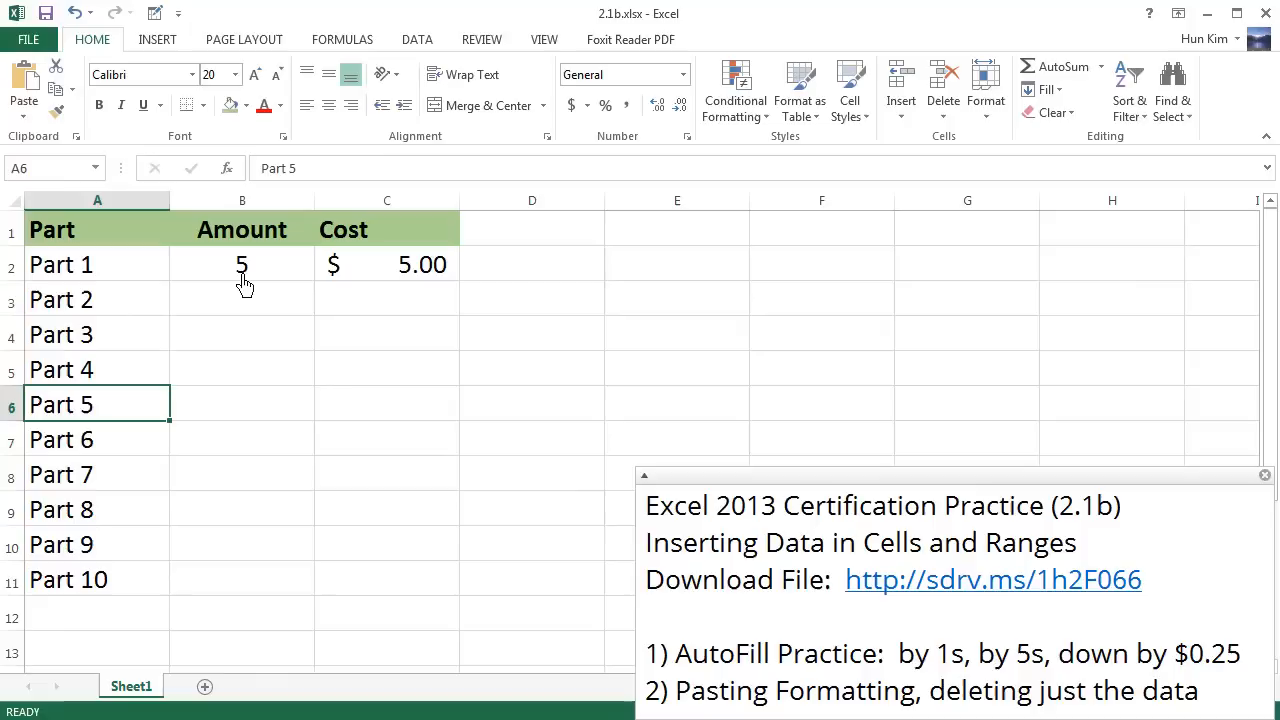
- Enter 10 as Part 2's amount below the starting value of 5
click(241, 264)
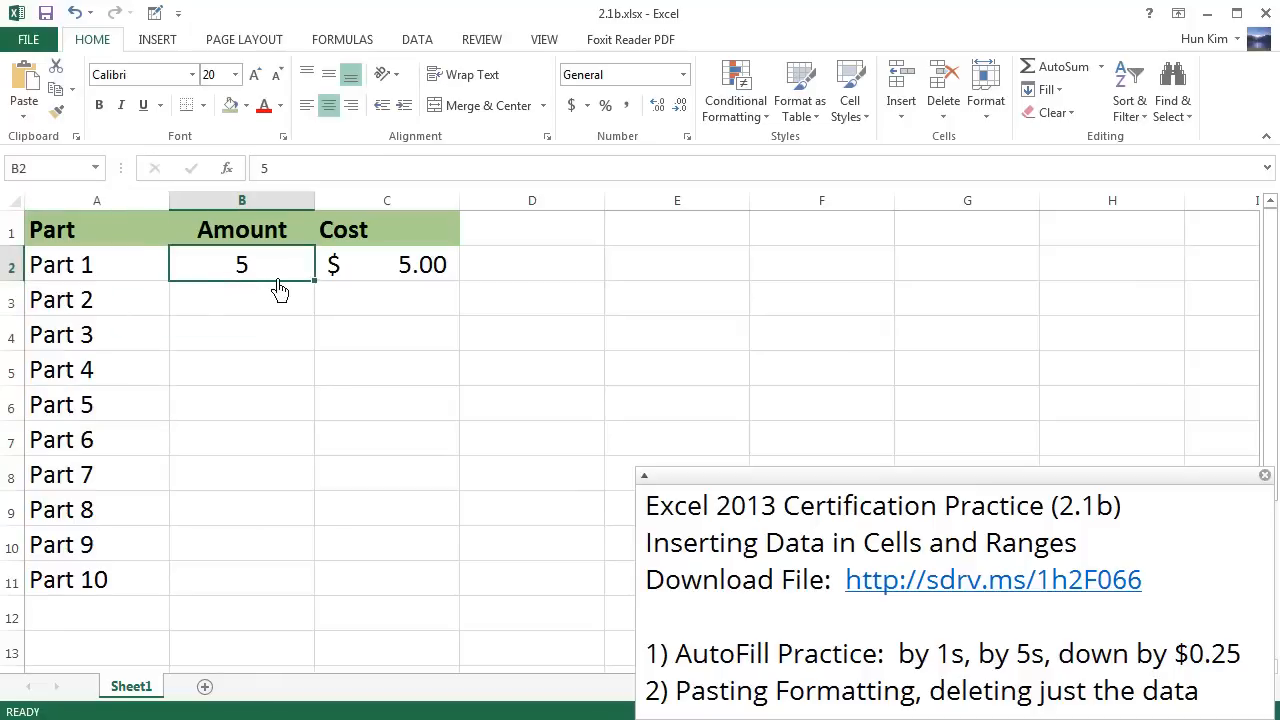
mouse_move(303, 289)
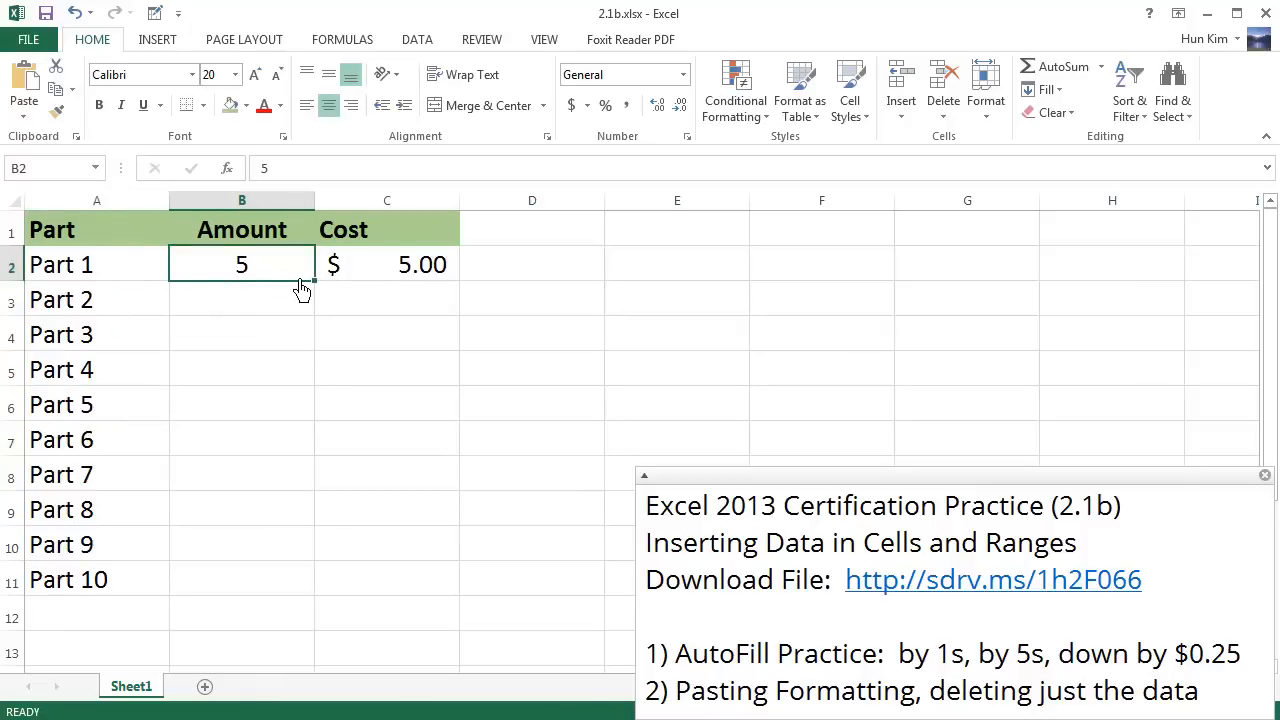
click(241, 299)
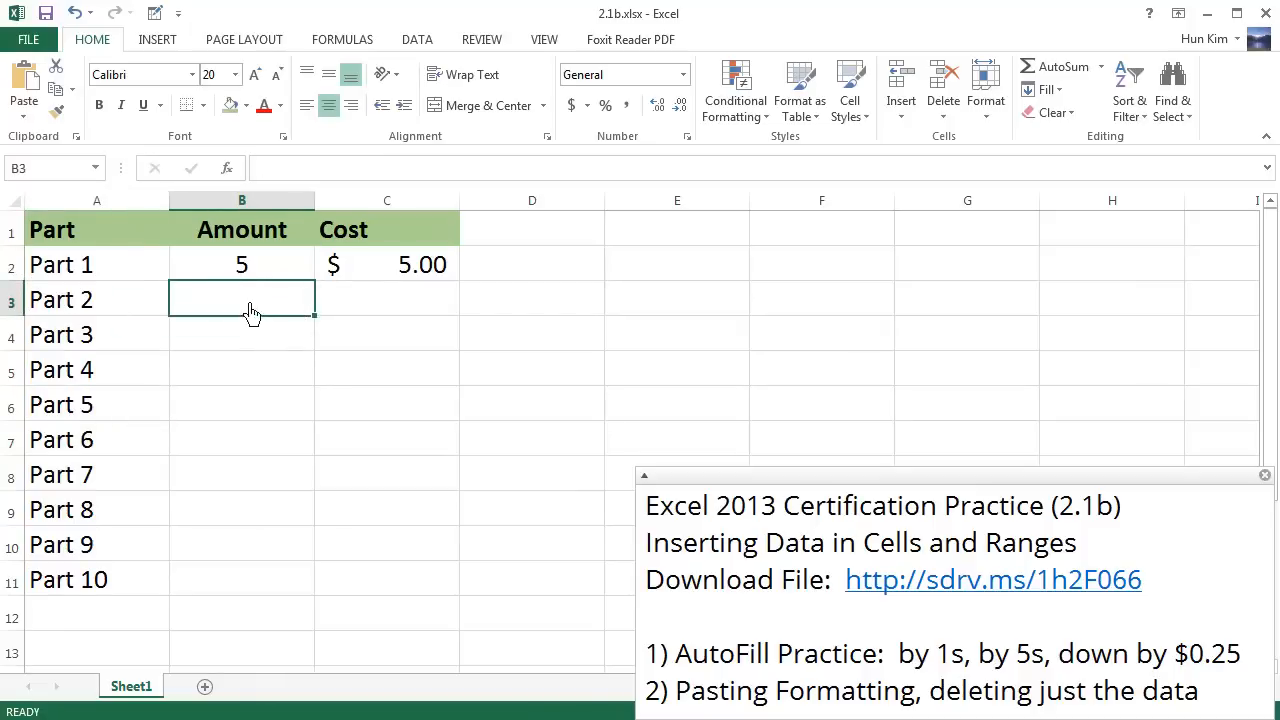
mouse_move(262, 317)
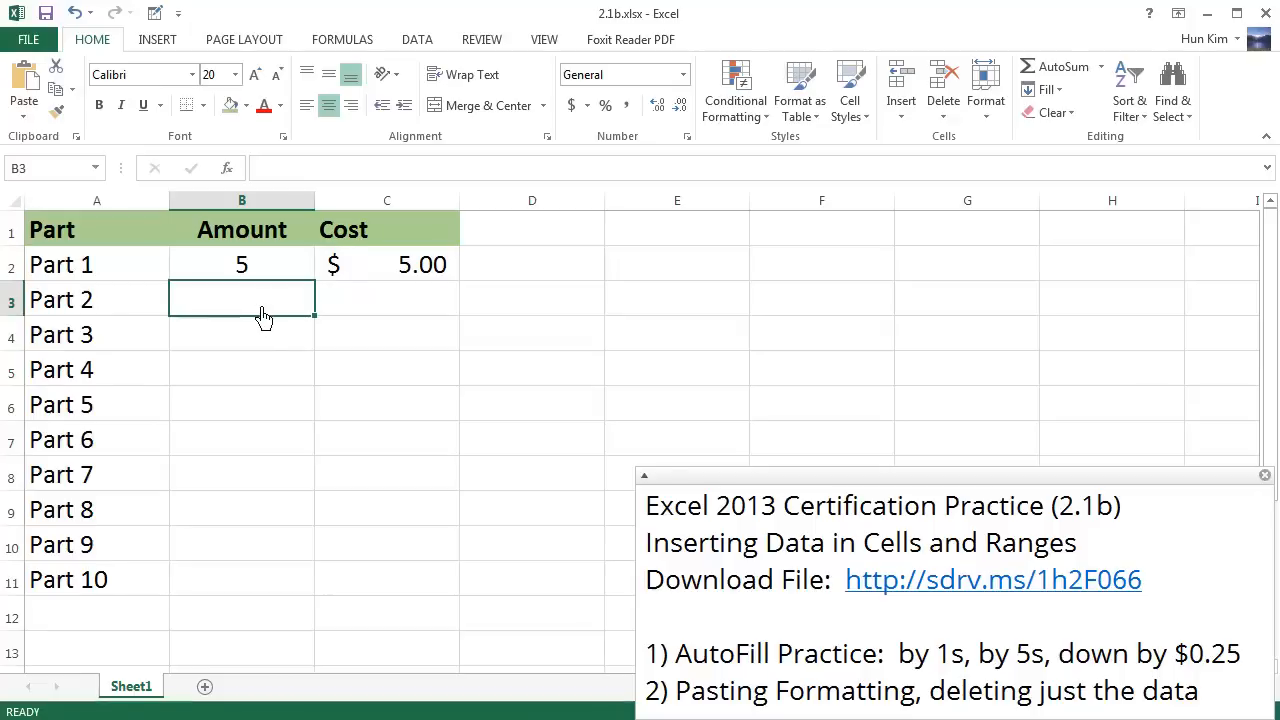
text(10)
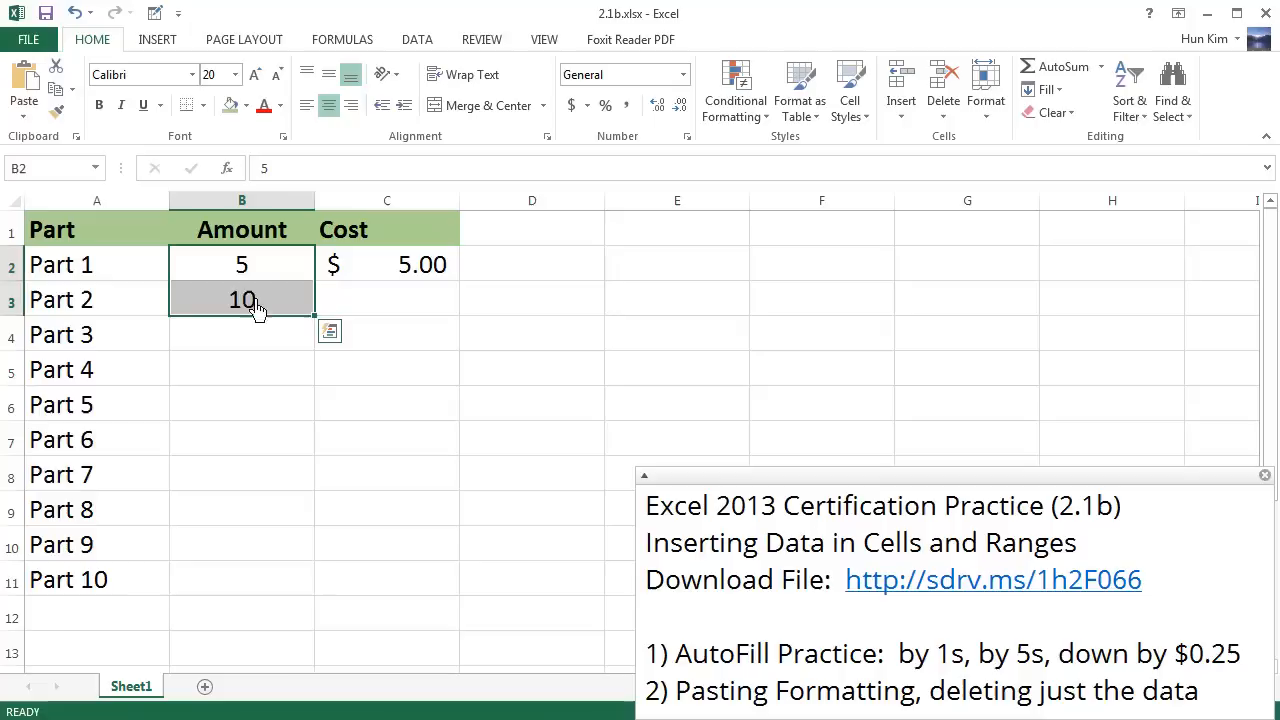
mouse_move(252, 327)
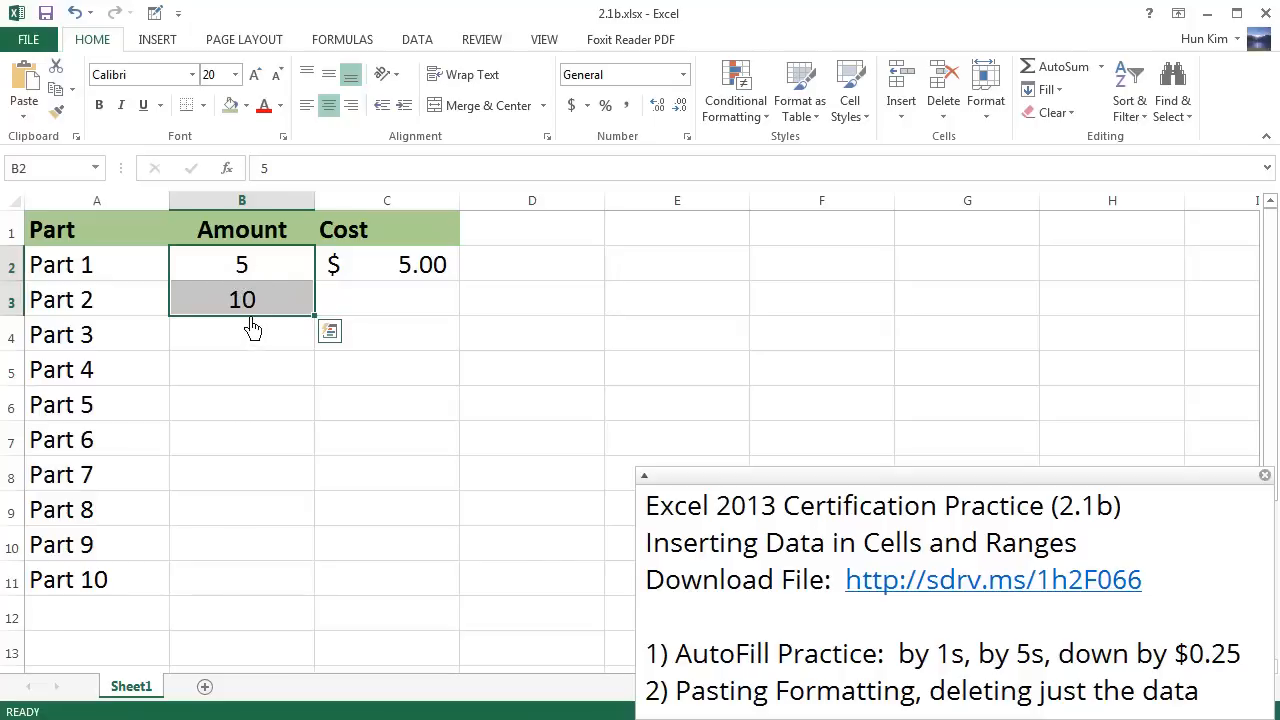
mouse_move(330, 330)
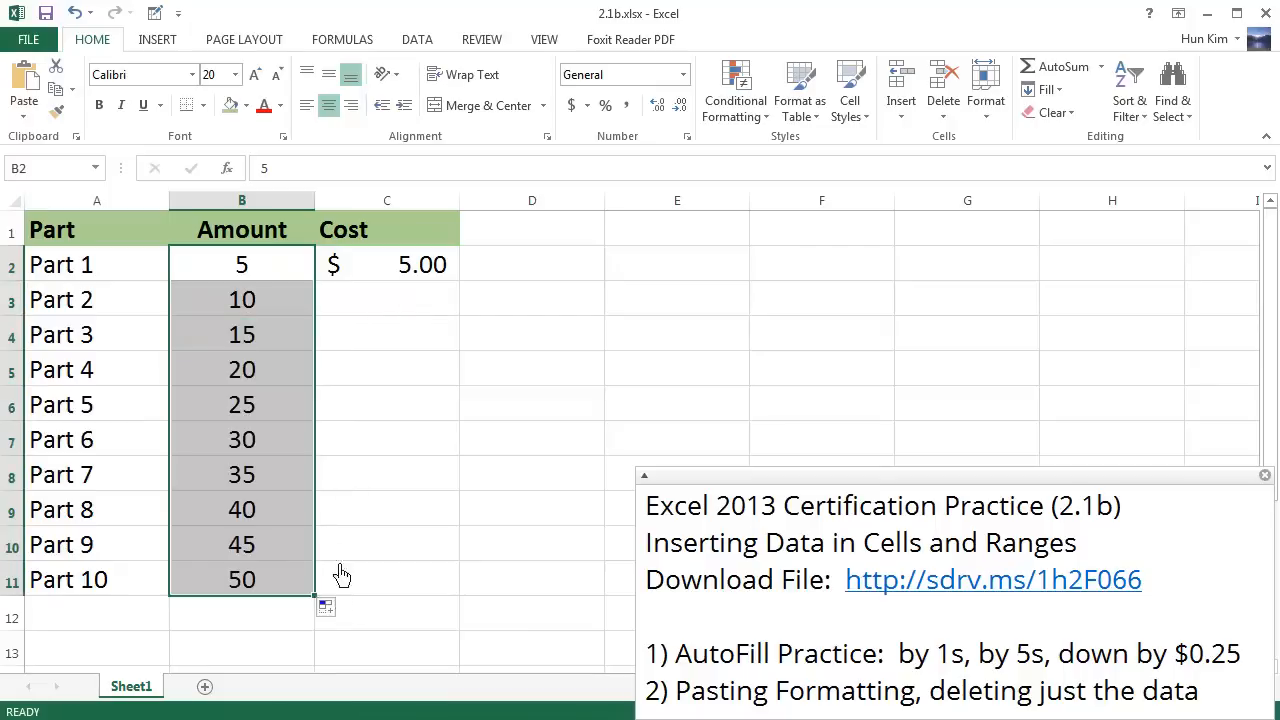
mouse_move(289, 512)
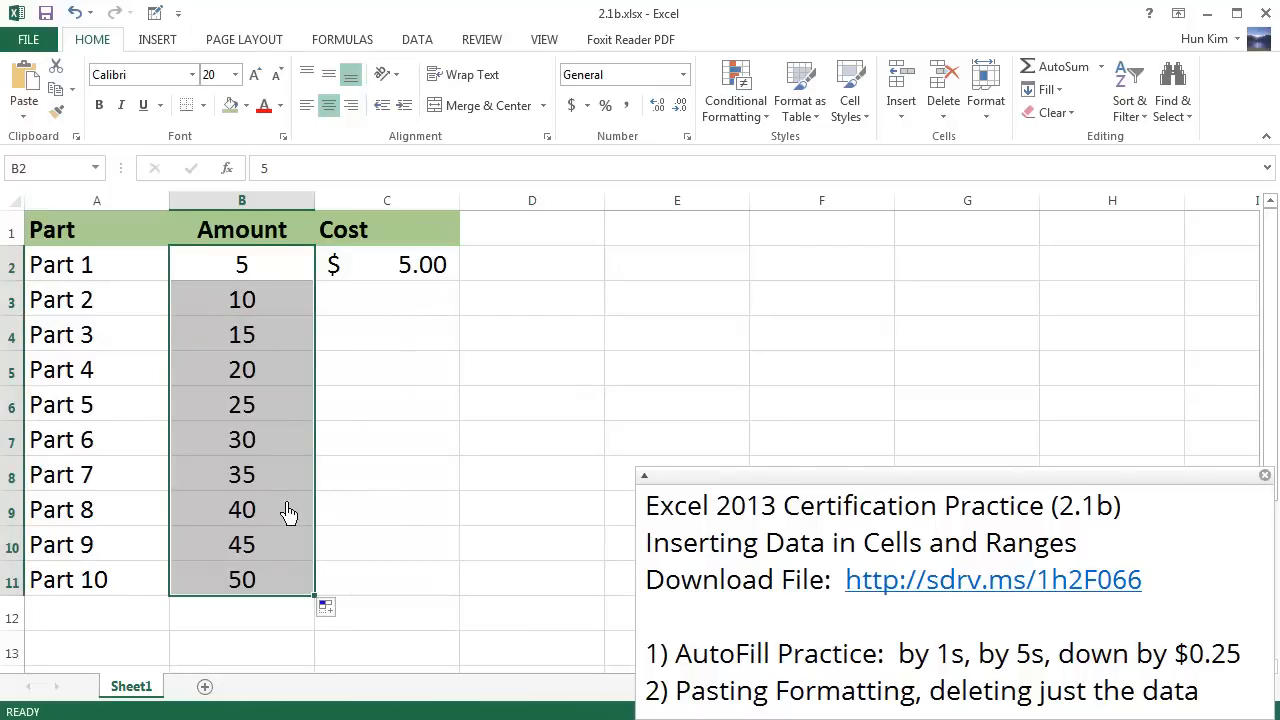
mouse_move(850, 518)
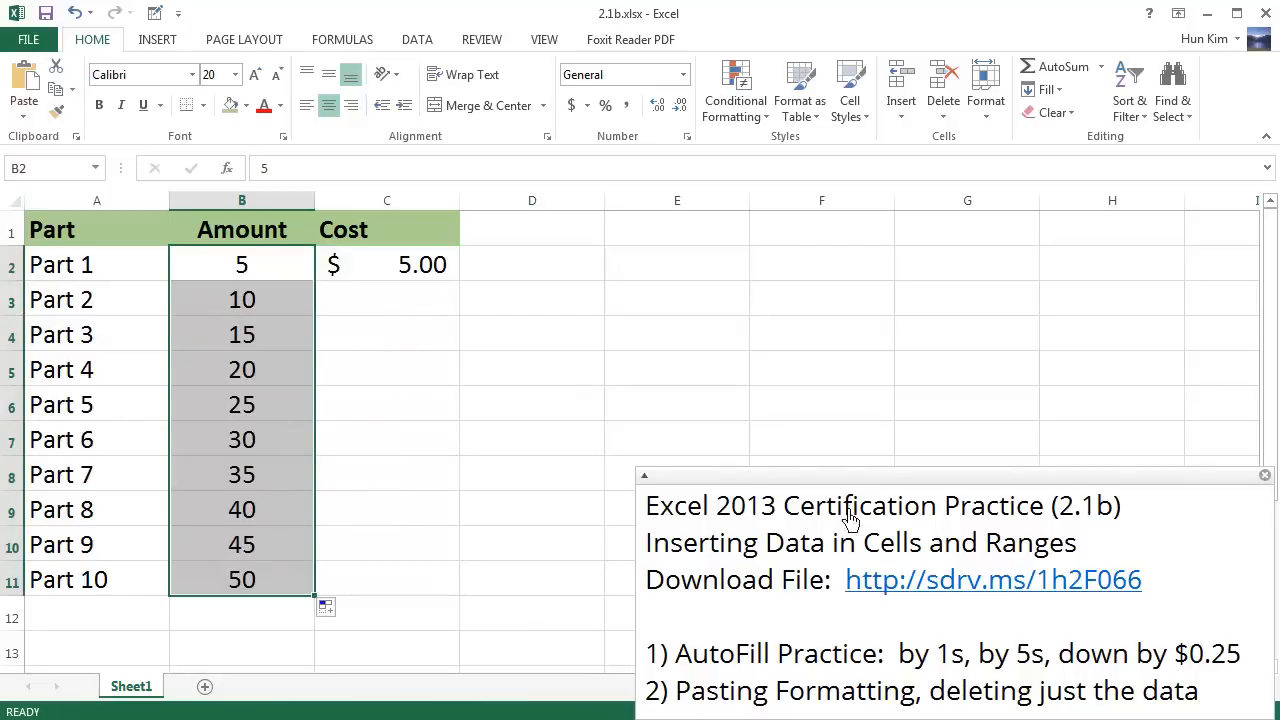
mouse_move(568, 443)
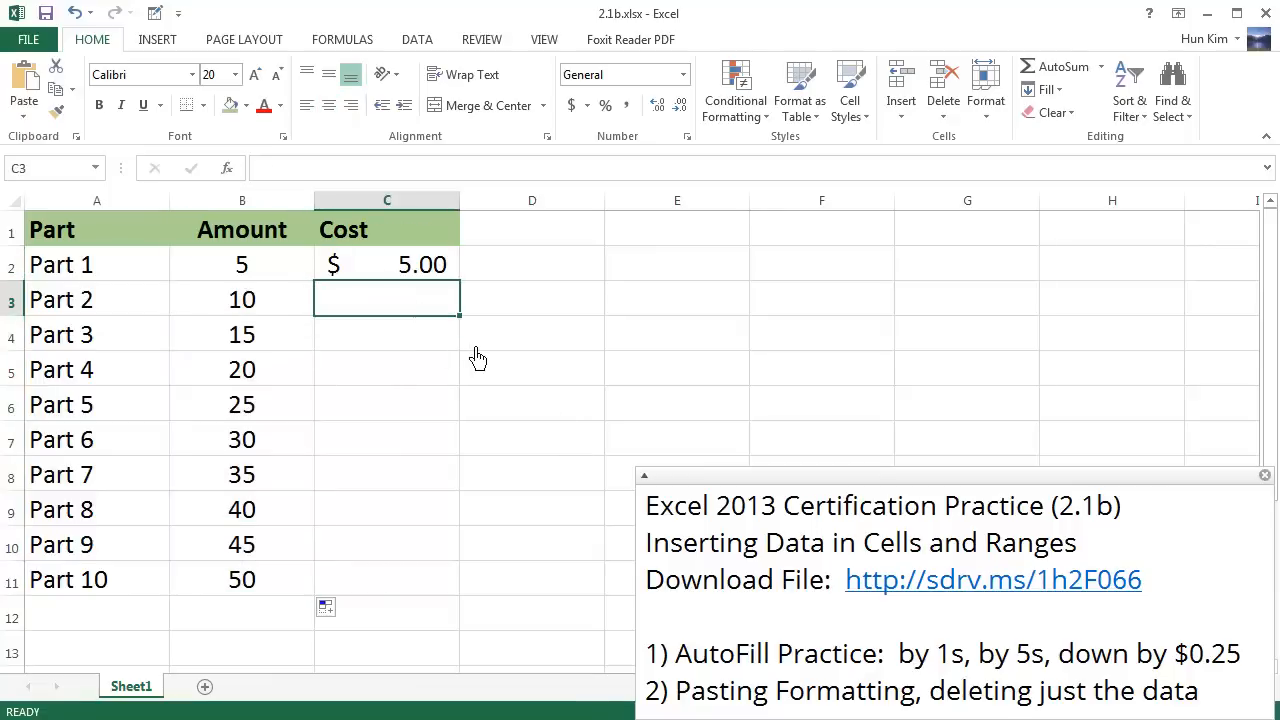
- Enter 4.75 as Part 2's cost, then delete it again
text(4.75)
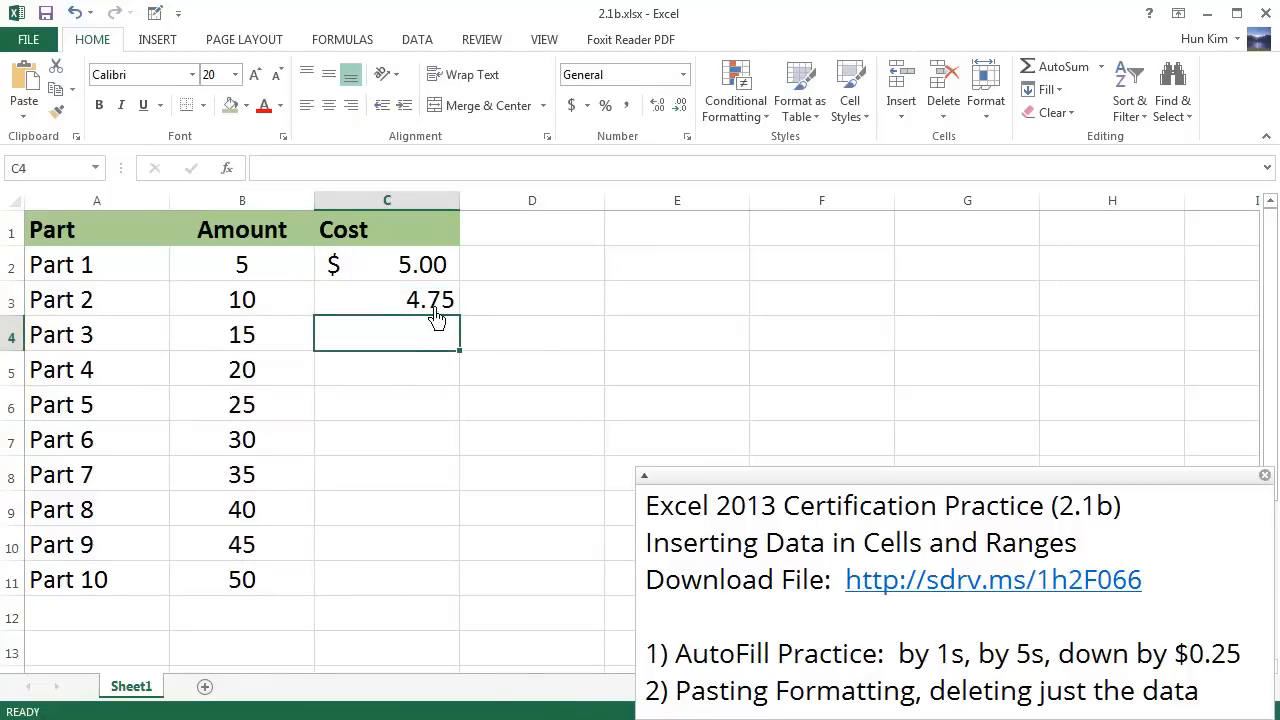
click(387, 299)
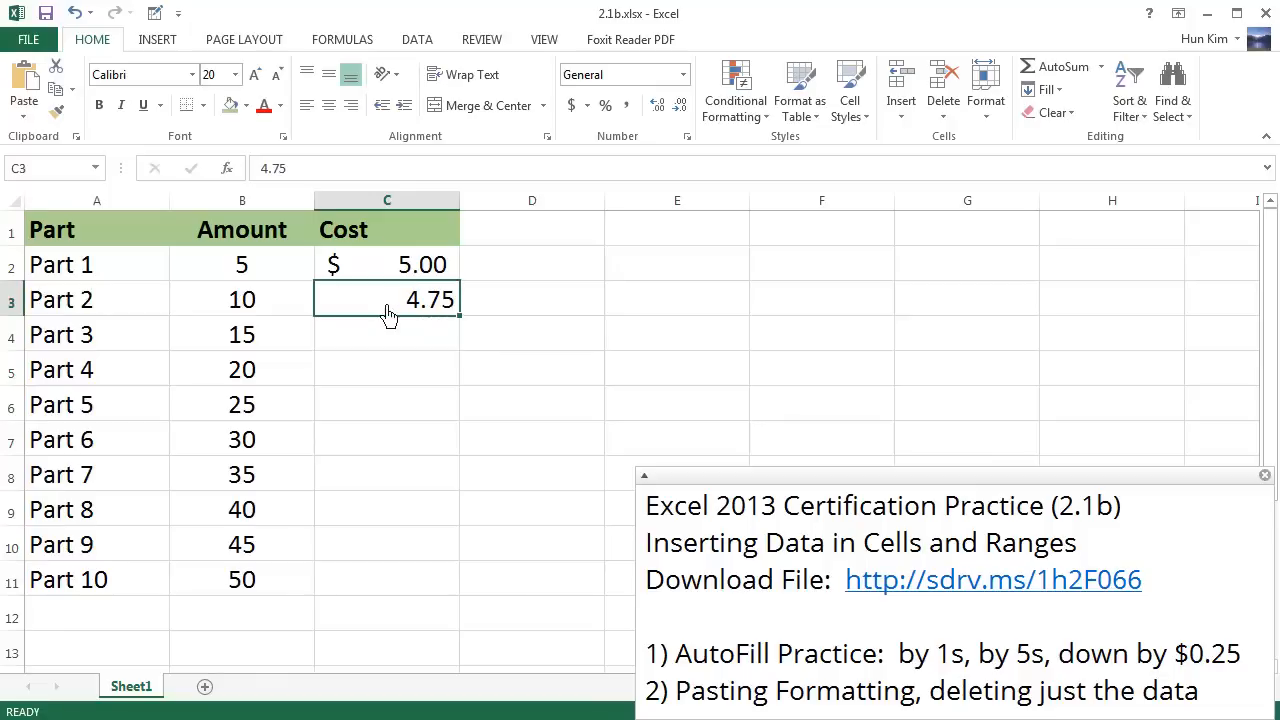
key(Delete)
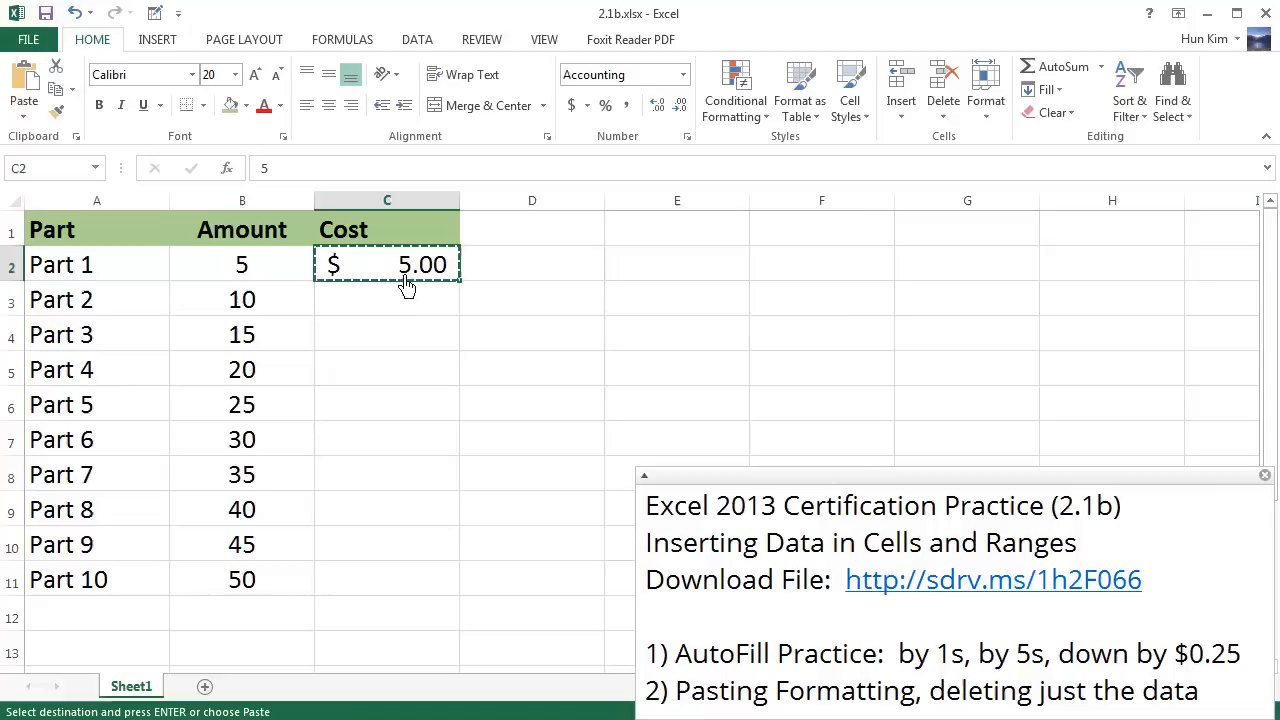
- Paste only the $5.00 cell's dollar formatting onto the empty Cost cells for Parts 2–10
drag(387, 299, 387, 579)
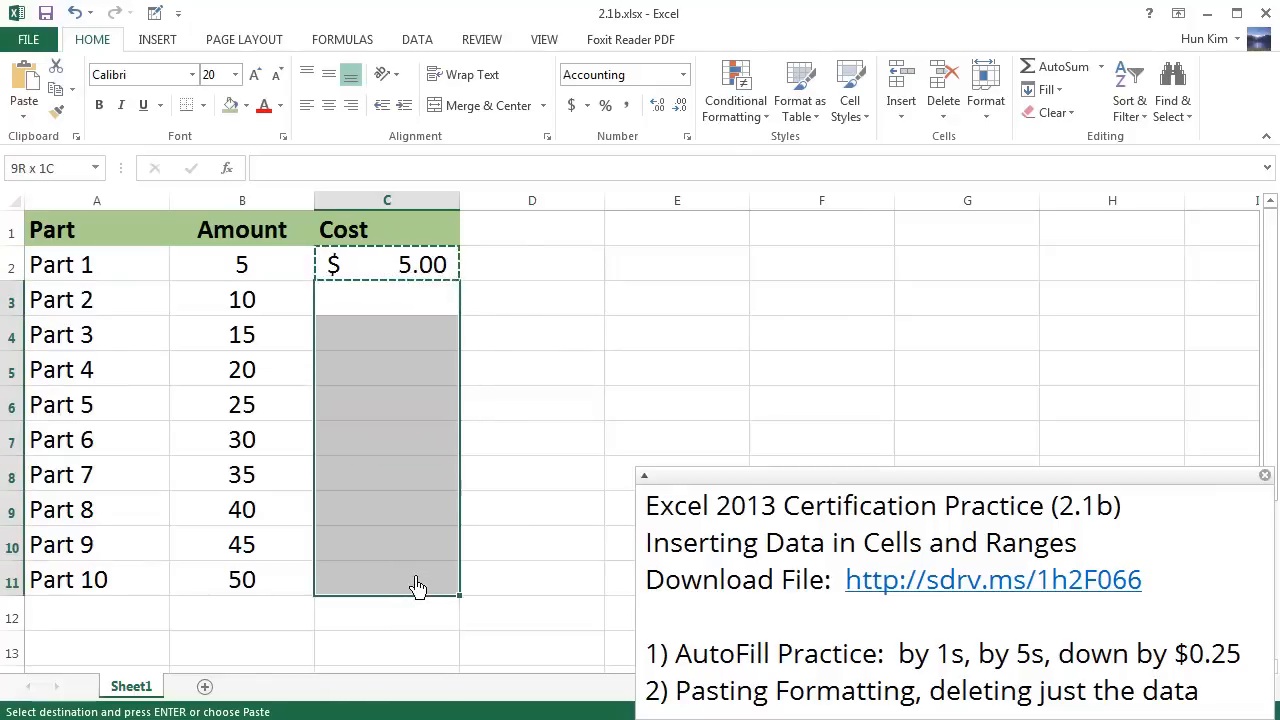
click(387, 299)
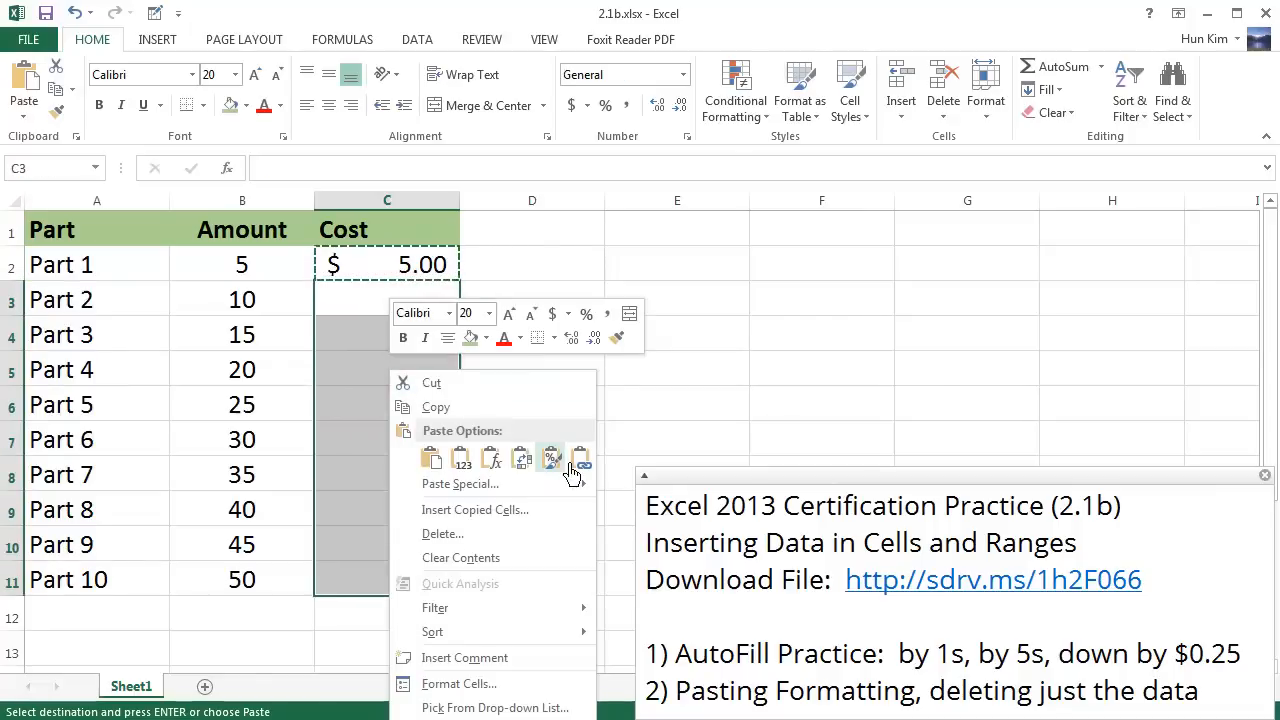
click(550, 458)
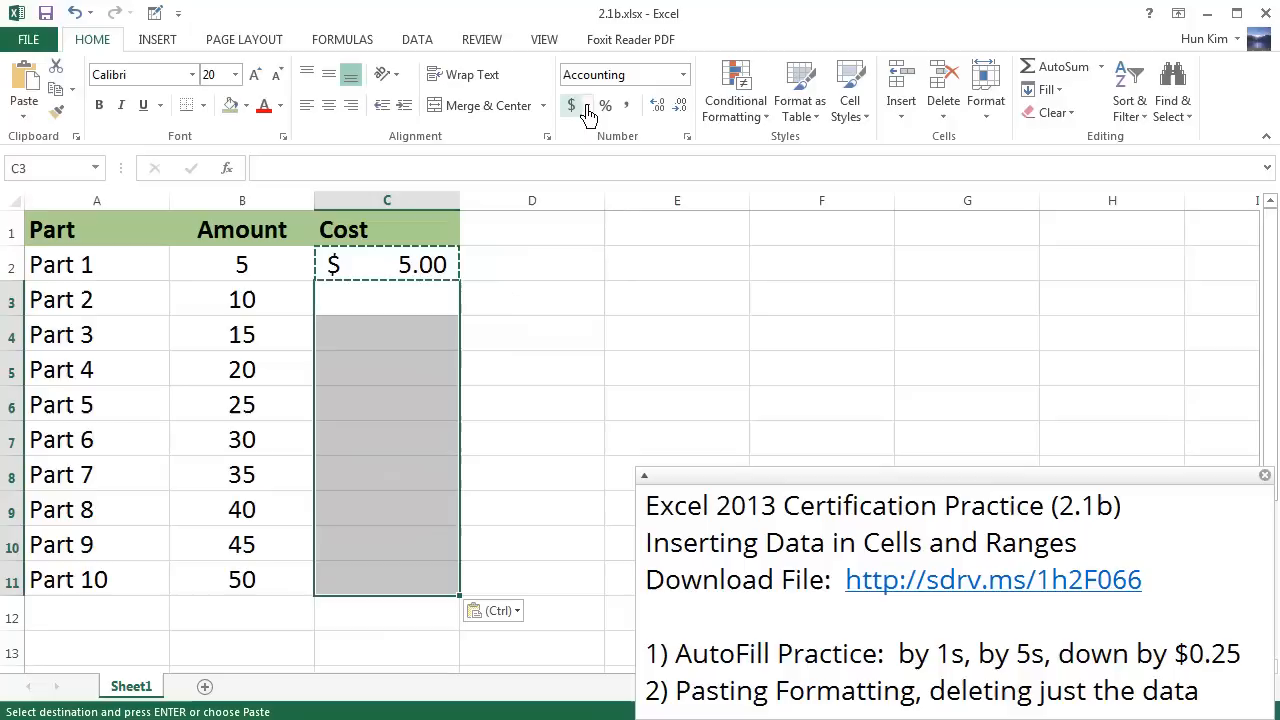
mouse_move(570, 105)
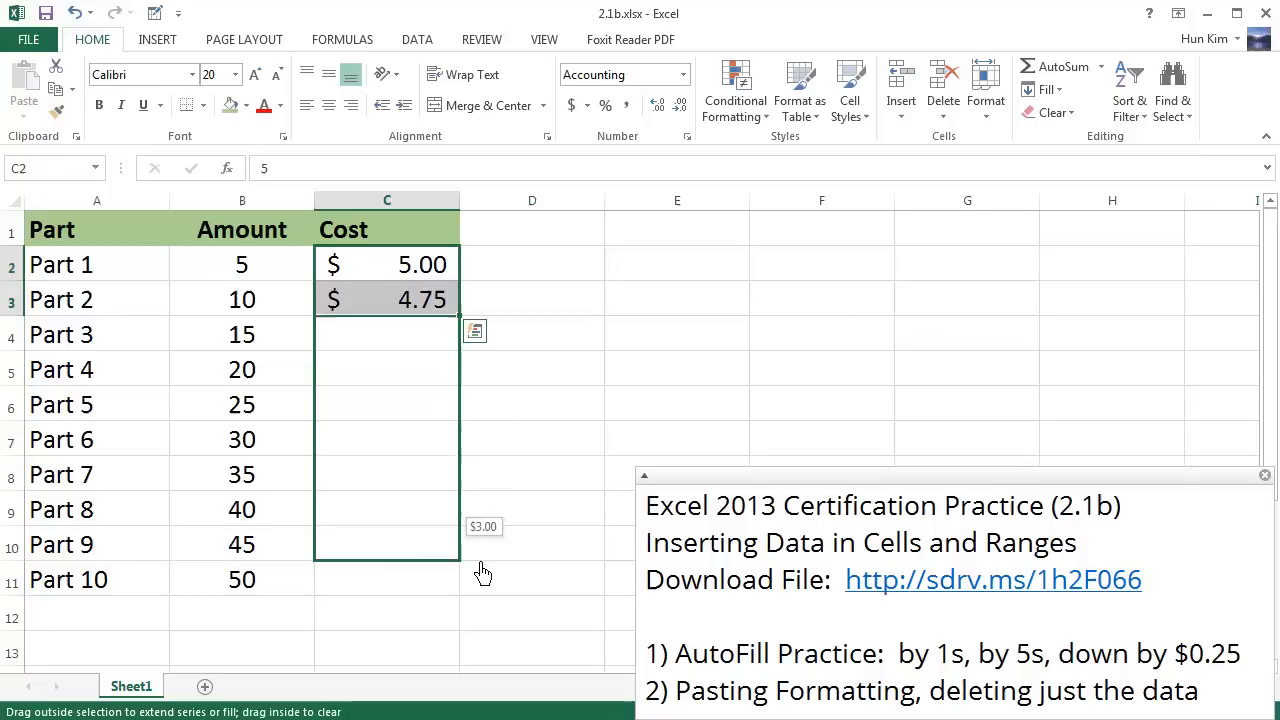
- AutoFill the Cost column down to Part 10, decreasing $0.25 per row to $2.75
drag(457, 315, 457, 579)
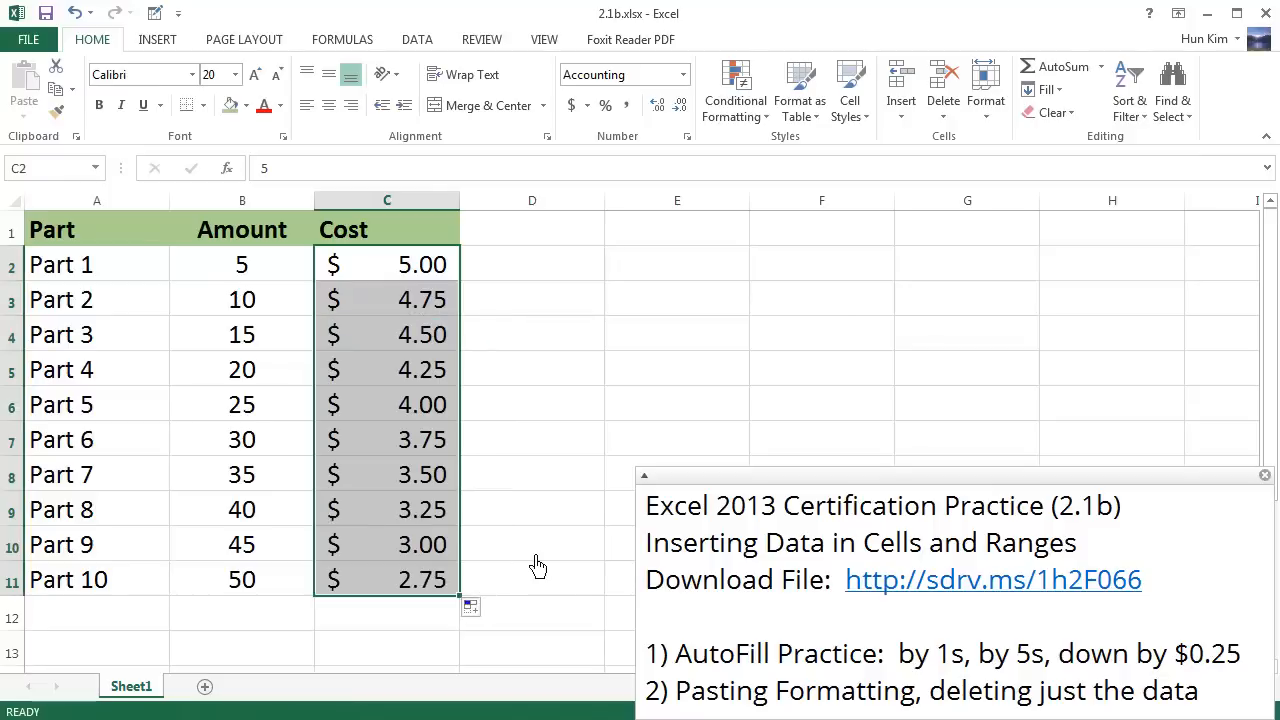
mouse_move(670, 585)
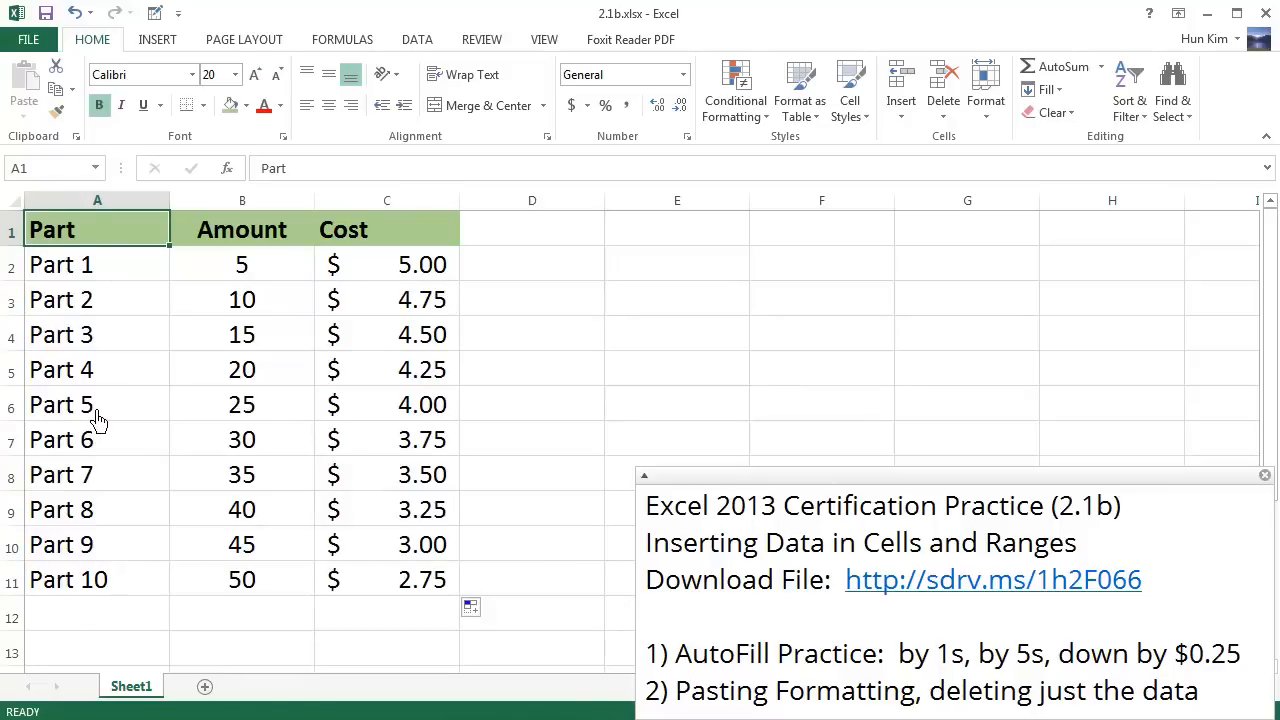
- Copy the Part header and paste only its green bold formatting onto Part 1 through Part 10
key(ctrl+c)
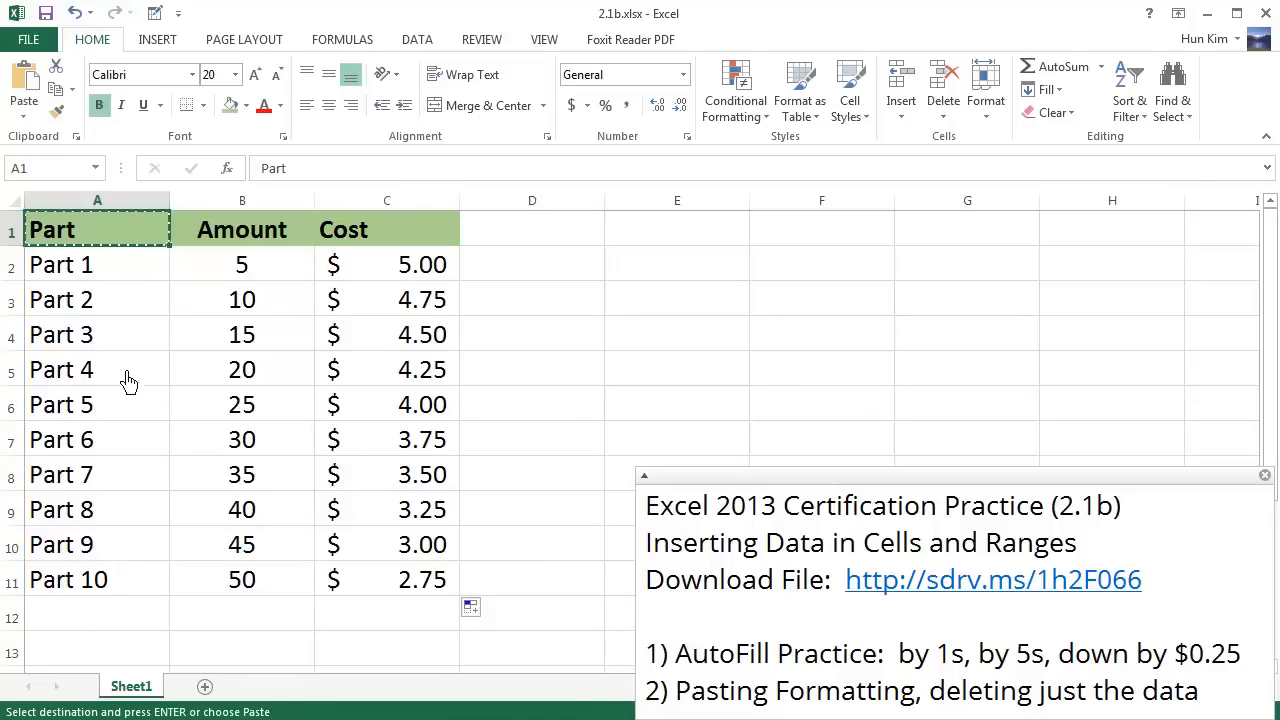
drag(97, 229, 97, 544)
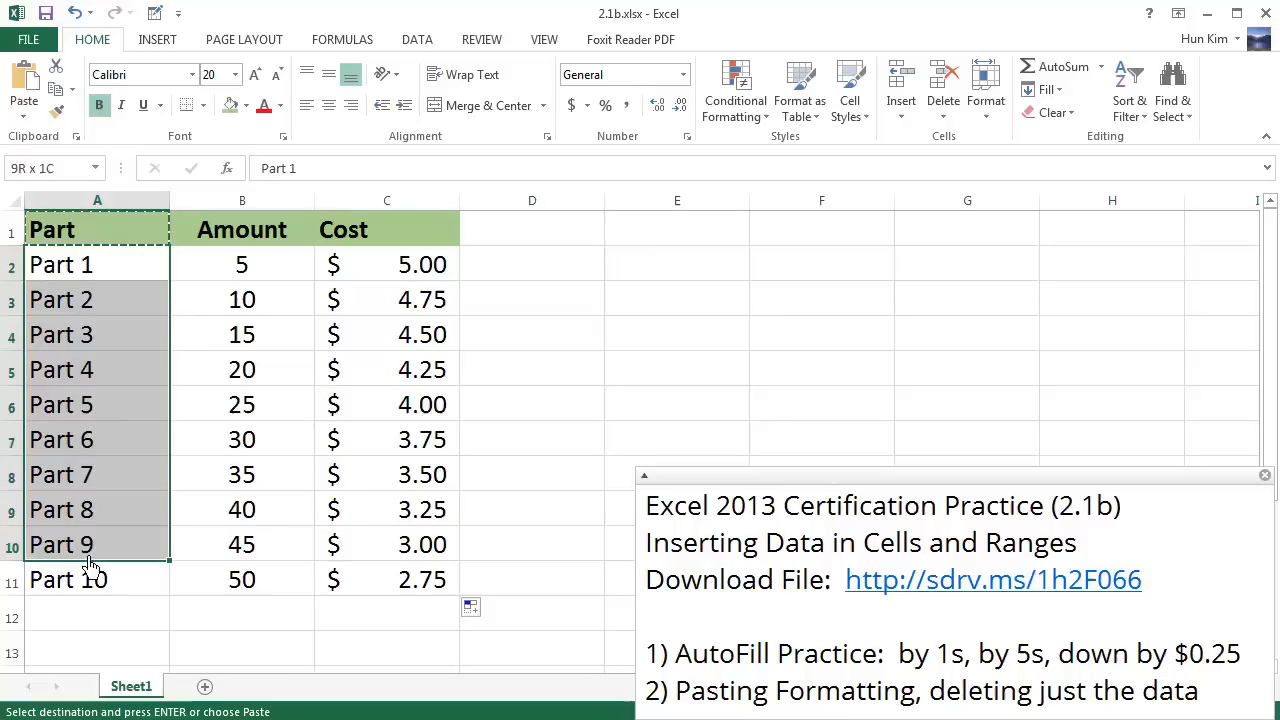
right_click(90, 545)
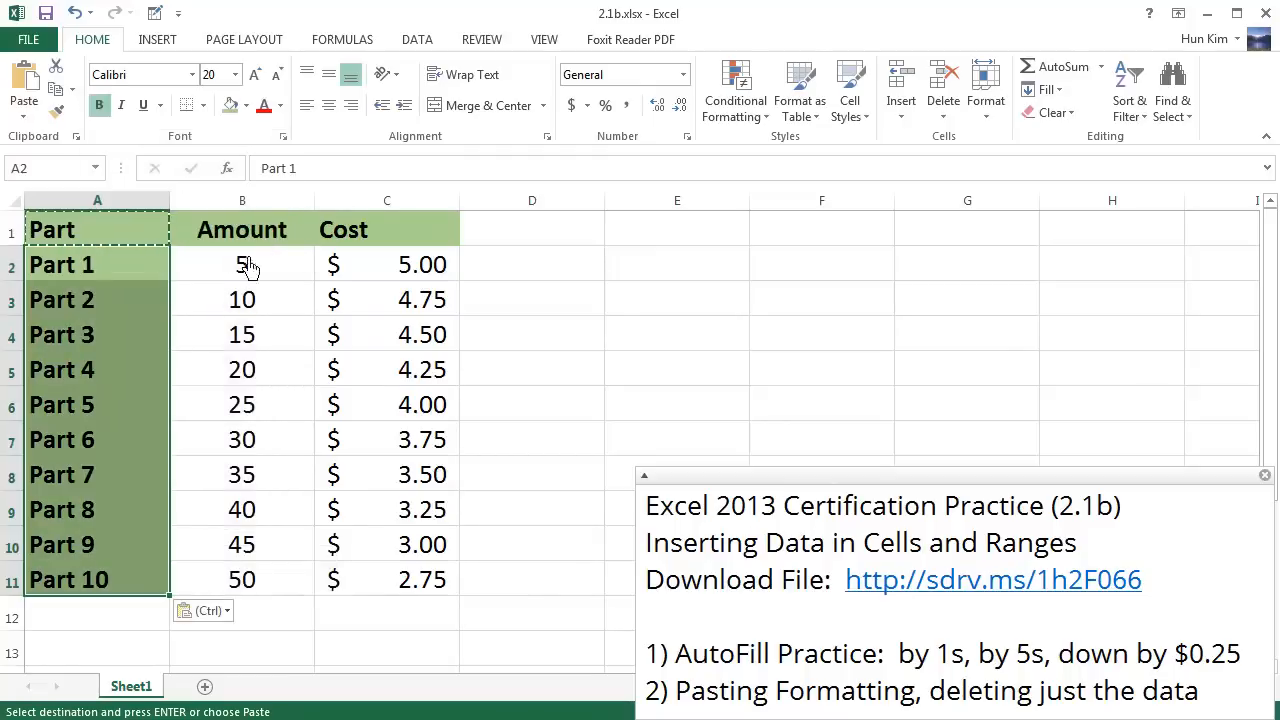
click(62, 369)
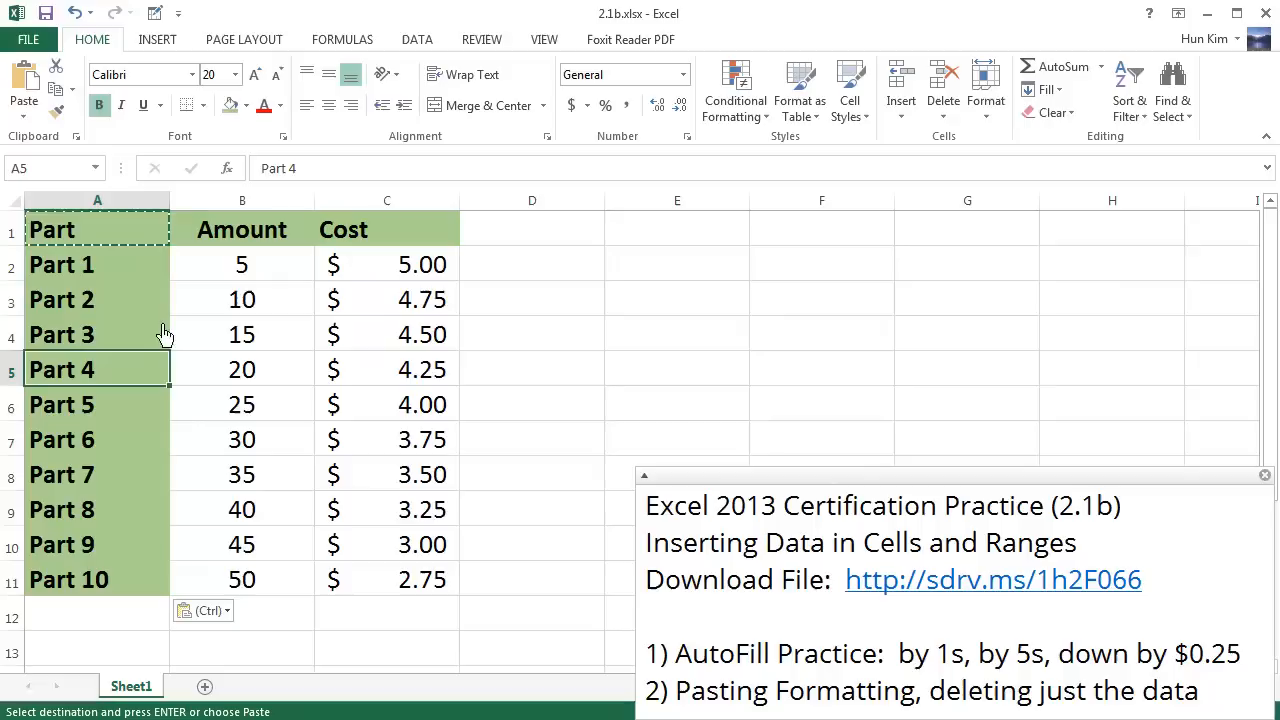
mouse_move(127, 263)
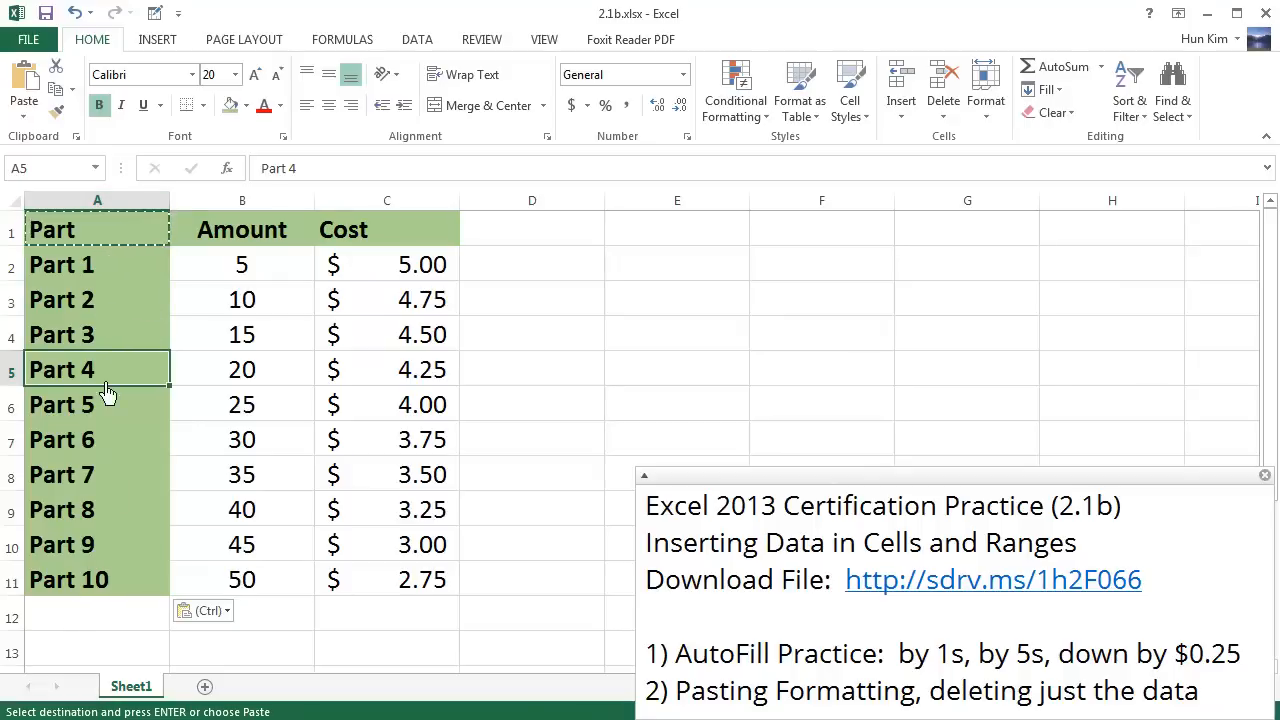
mouse_move(113, 427)
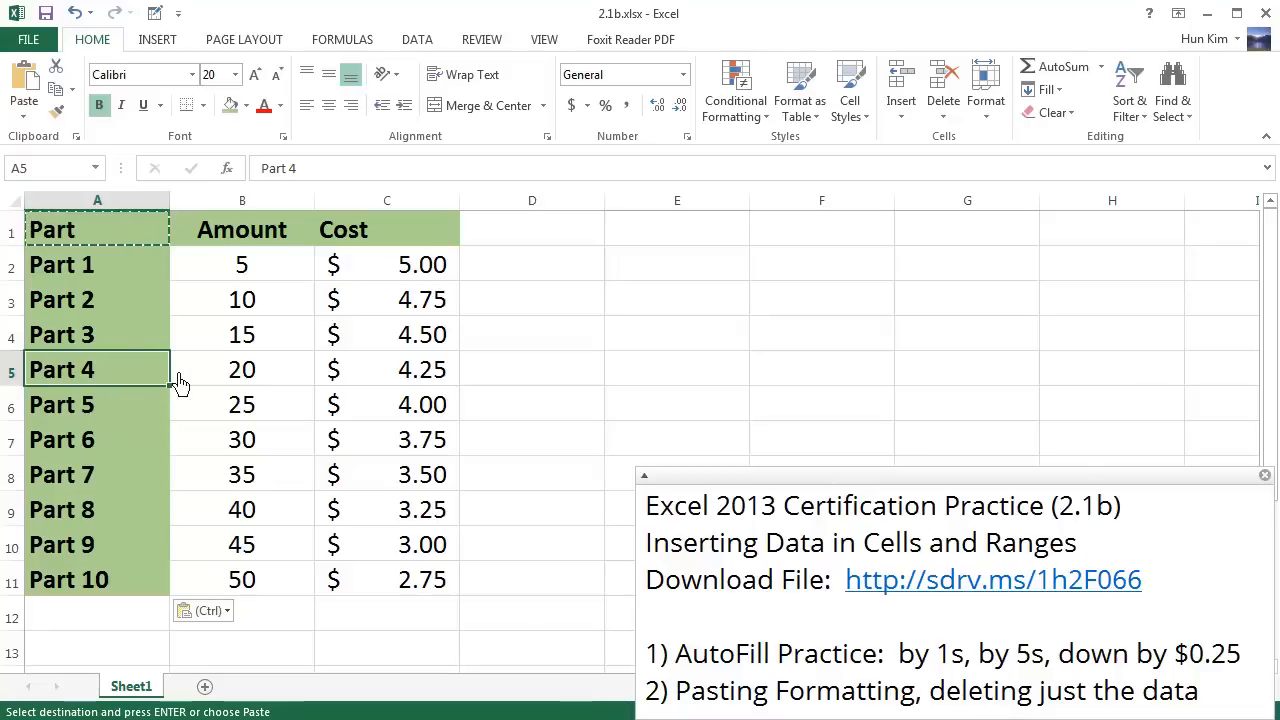
click(97, 229)
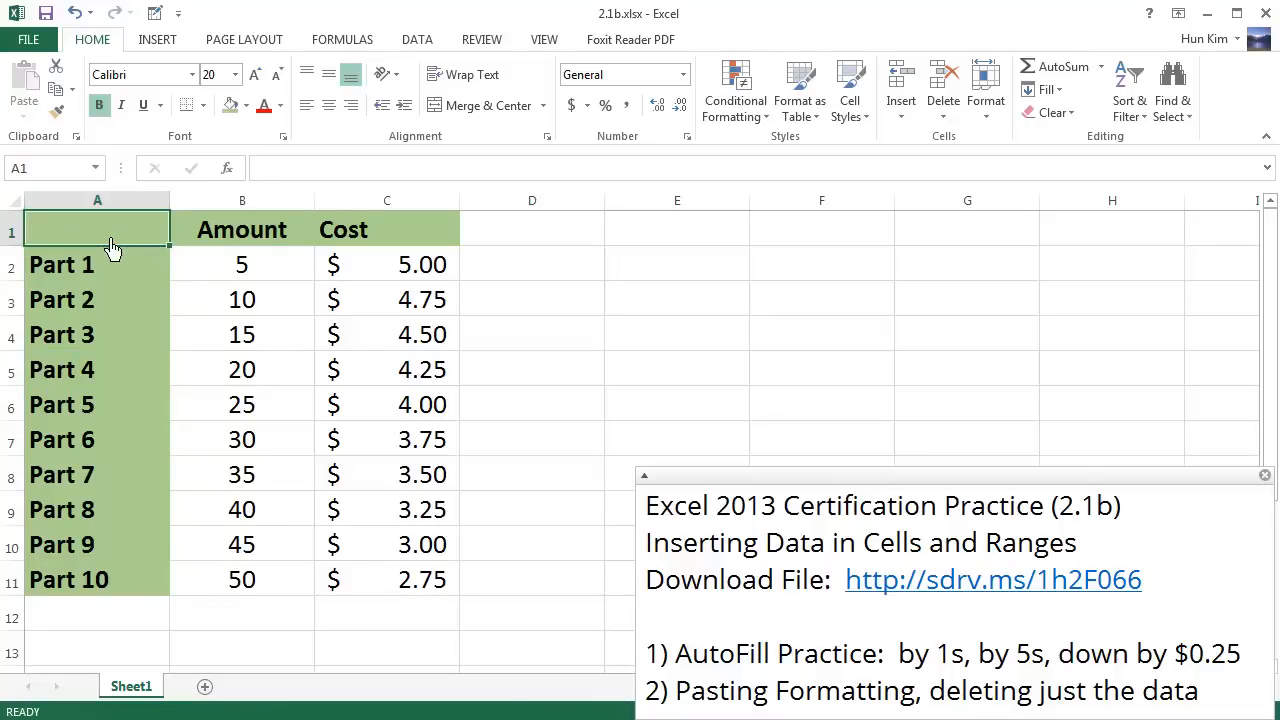
mouse_move(130, 280)
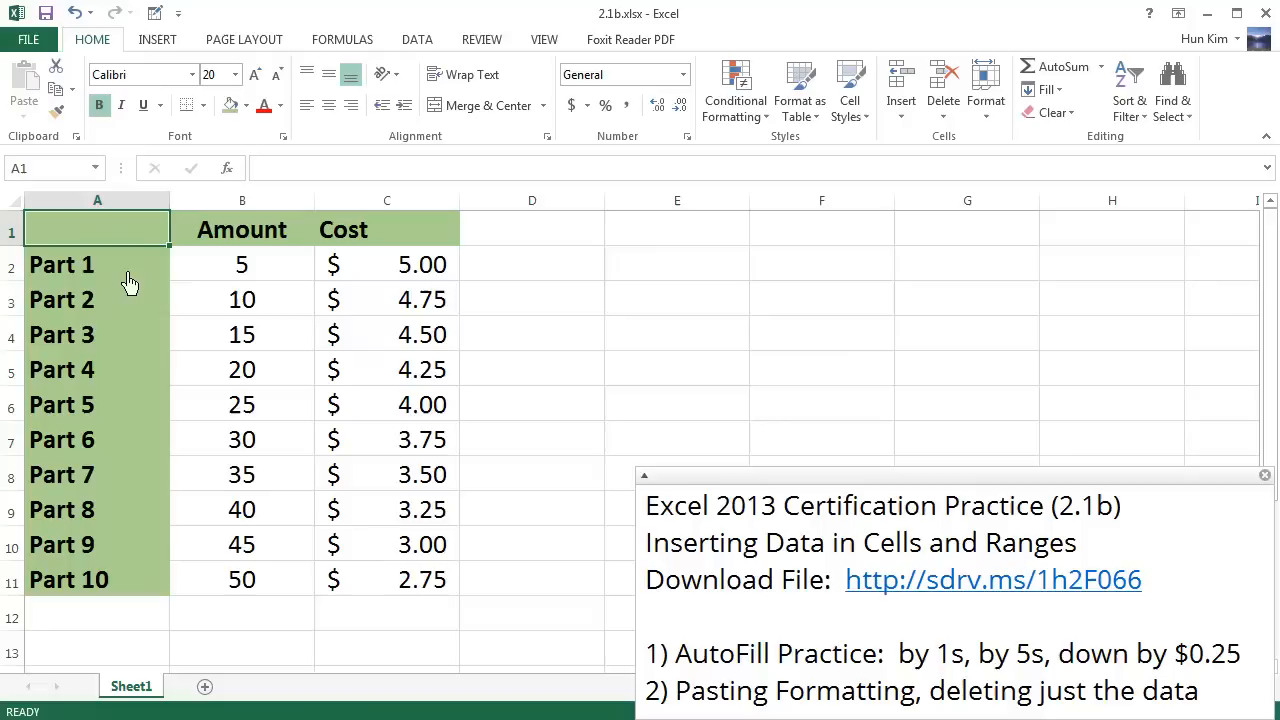
mouse_move(117, 277)
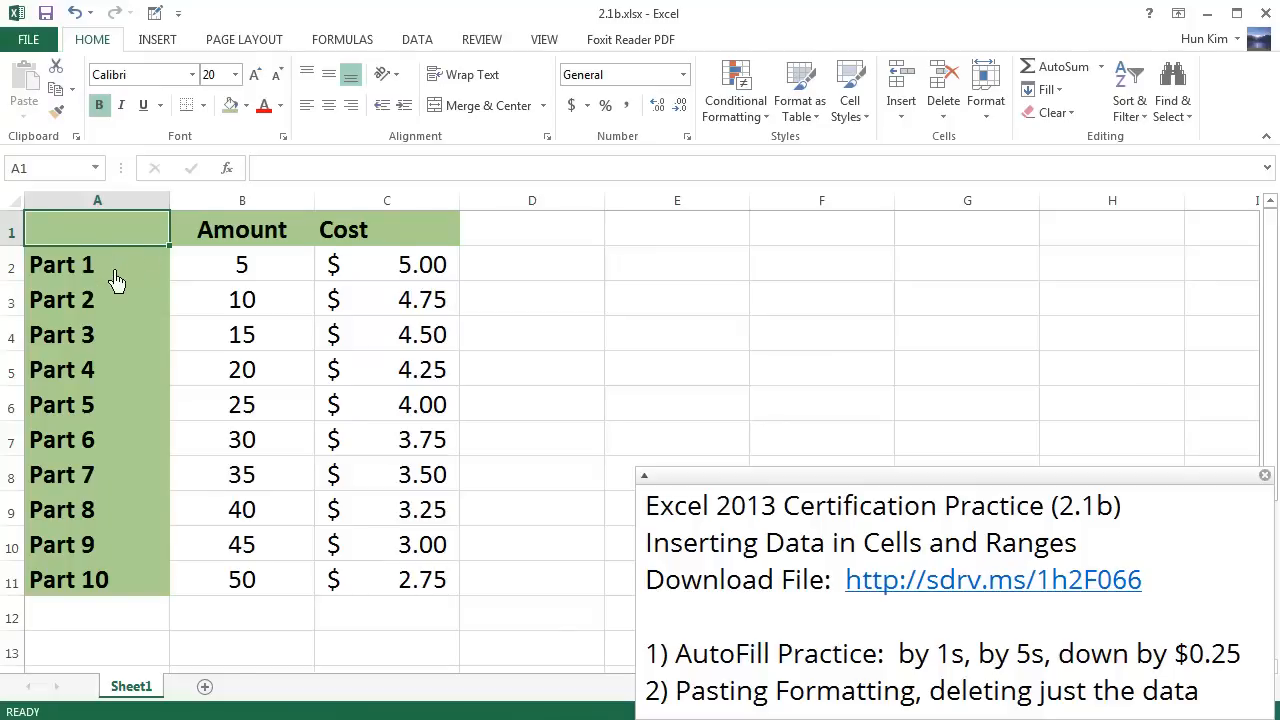
mouse_move(175, 250)
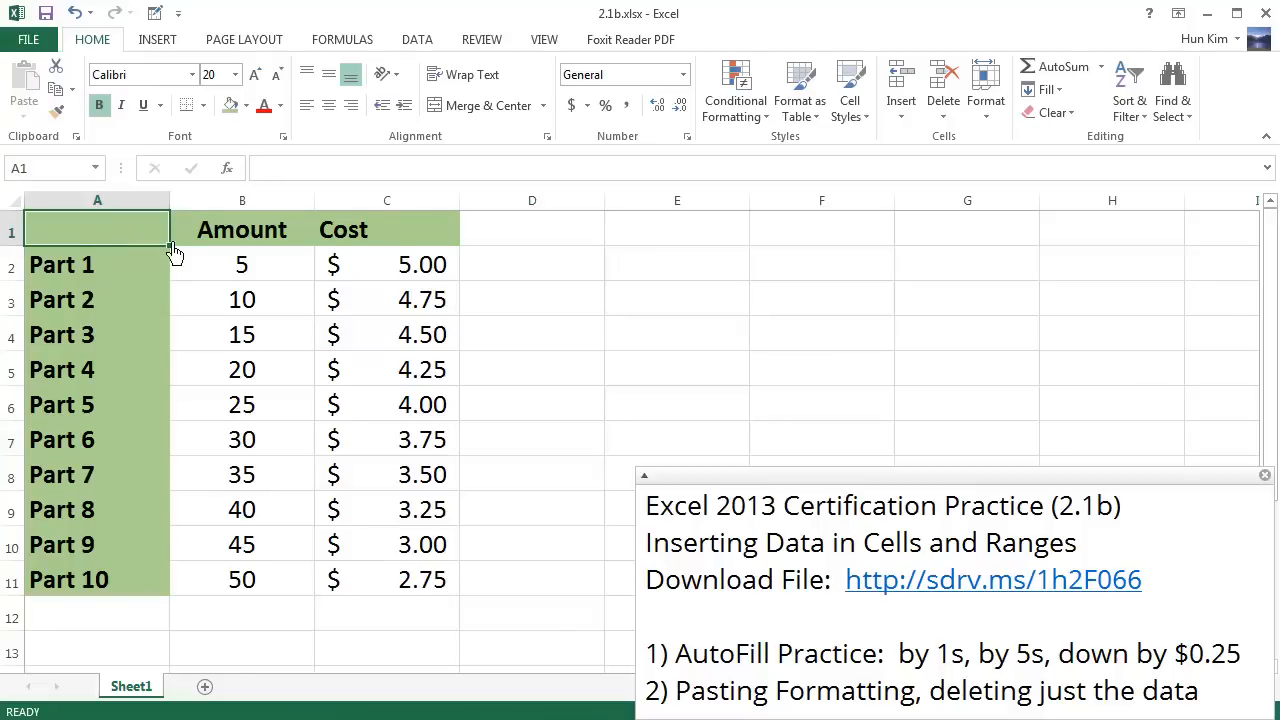
text(Part)
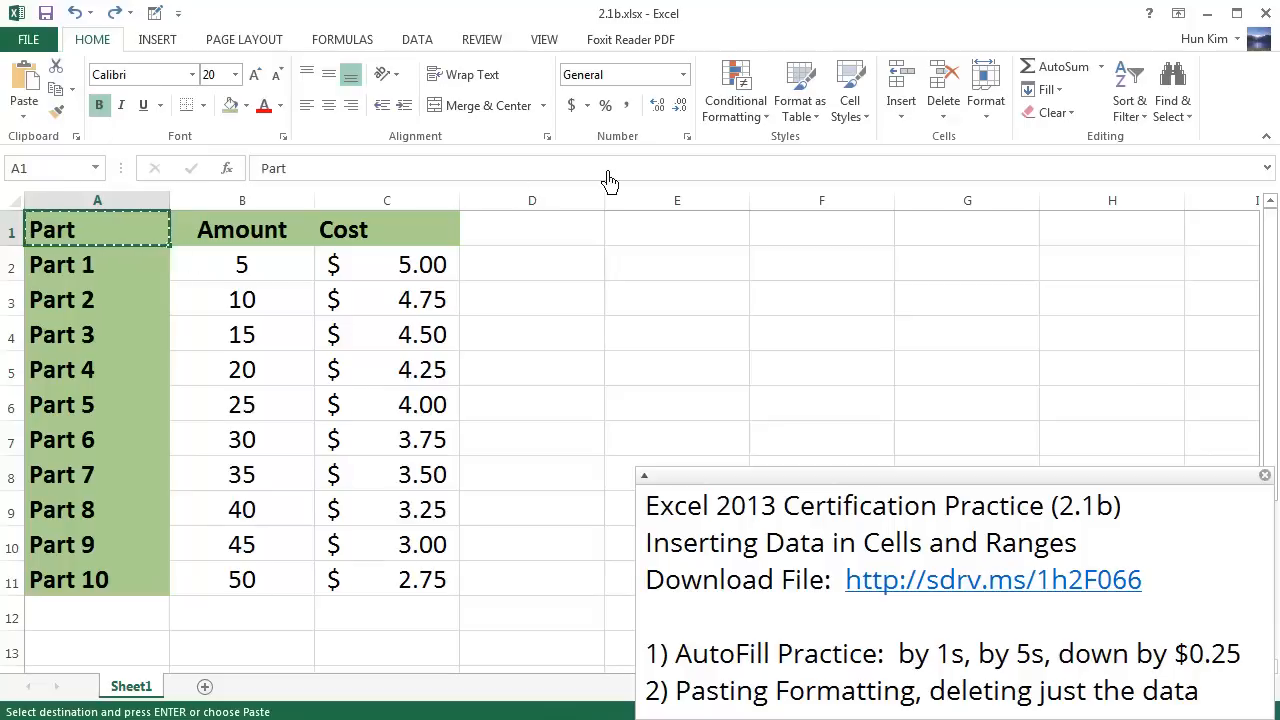
mouse_move(1054, 112)
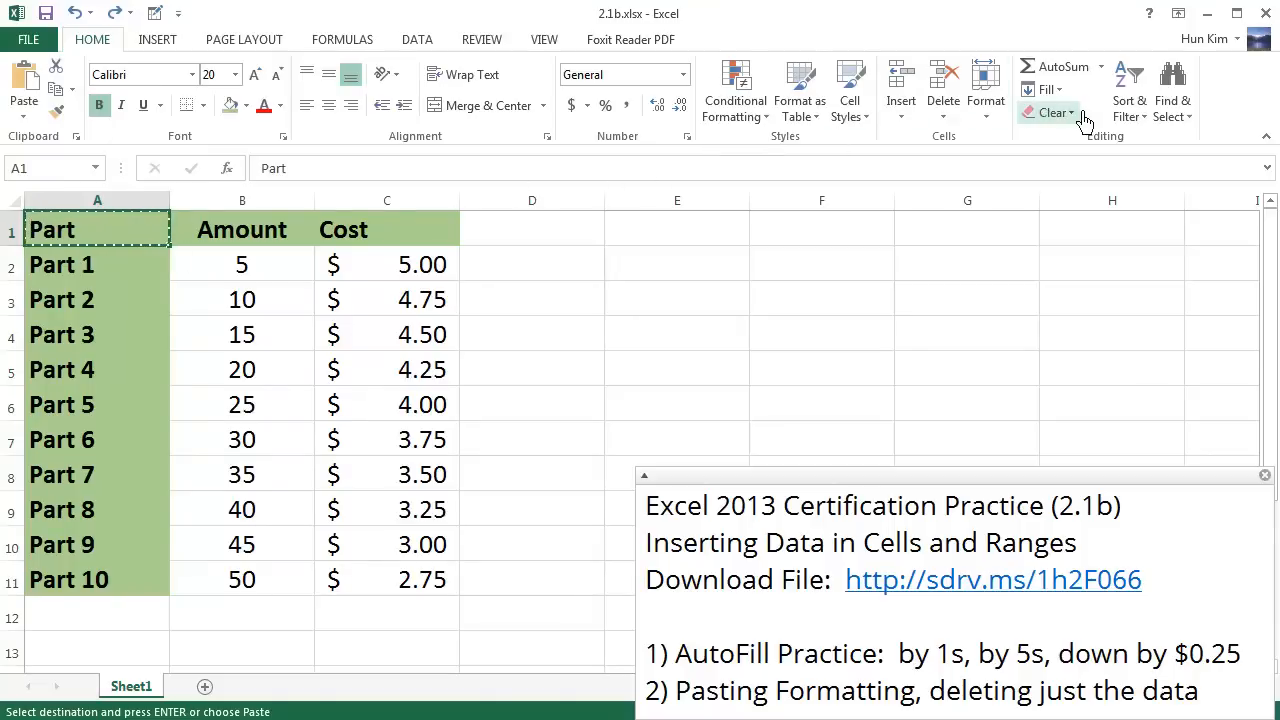
- Clear all of A1 and enter plain 'hello', then delete the Cost header text
click(1055, 112)
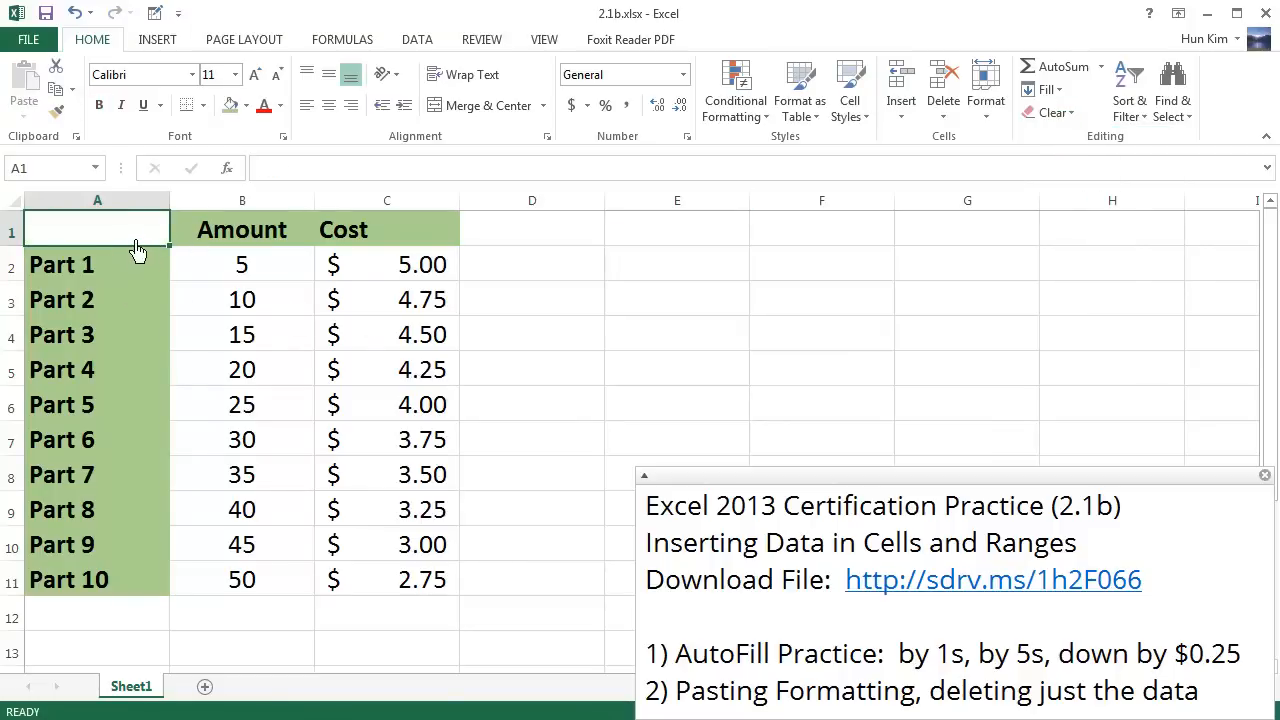
text(hello)
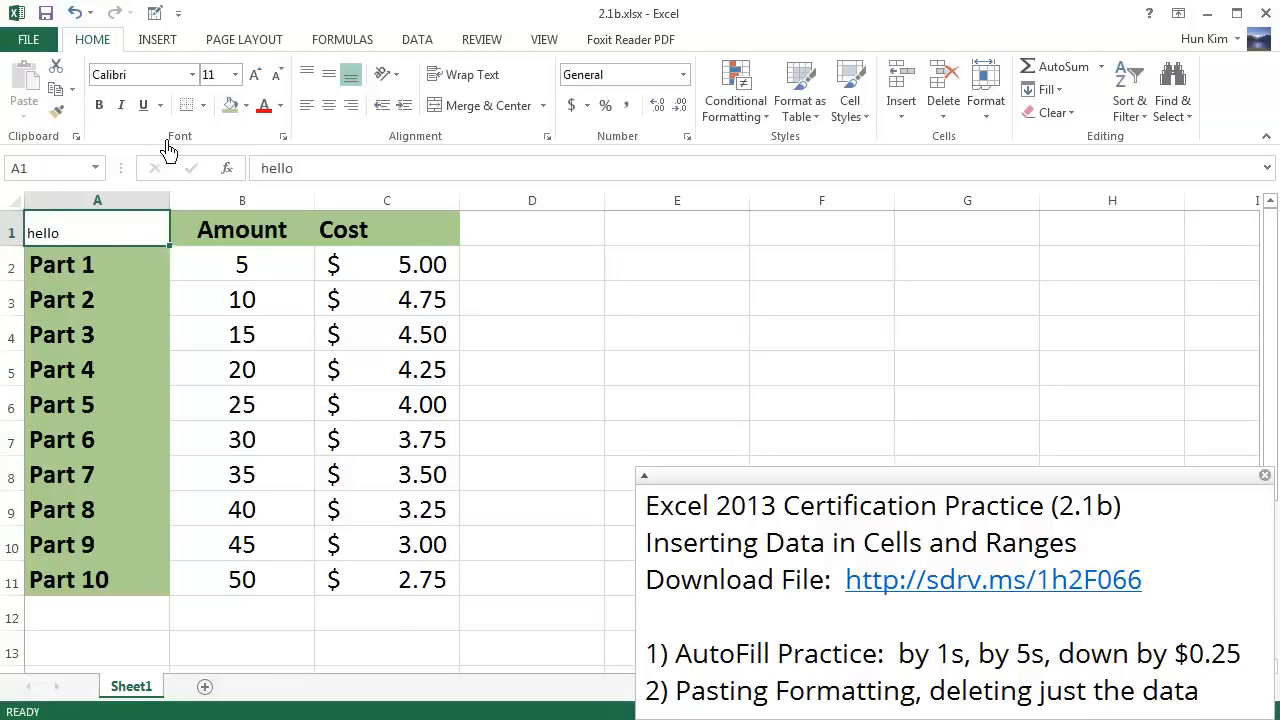
mouse_move(115, 260)
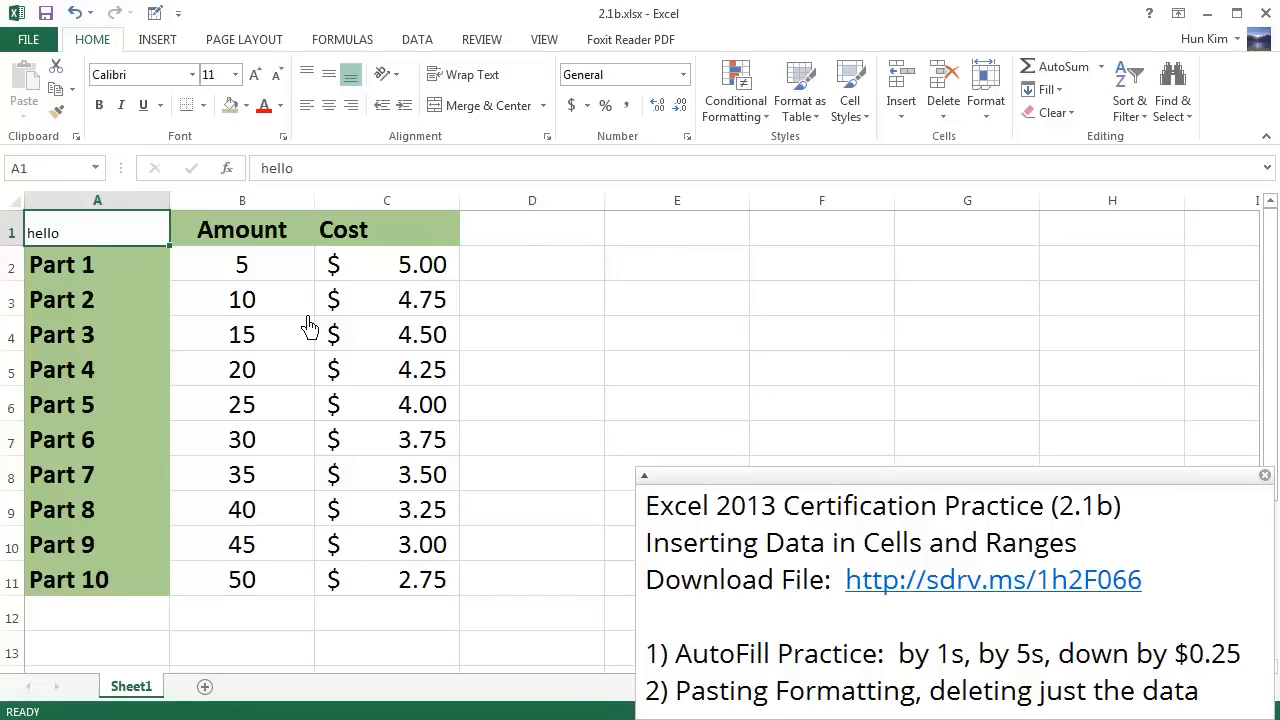
mouse_move(276, 299)
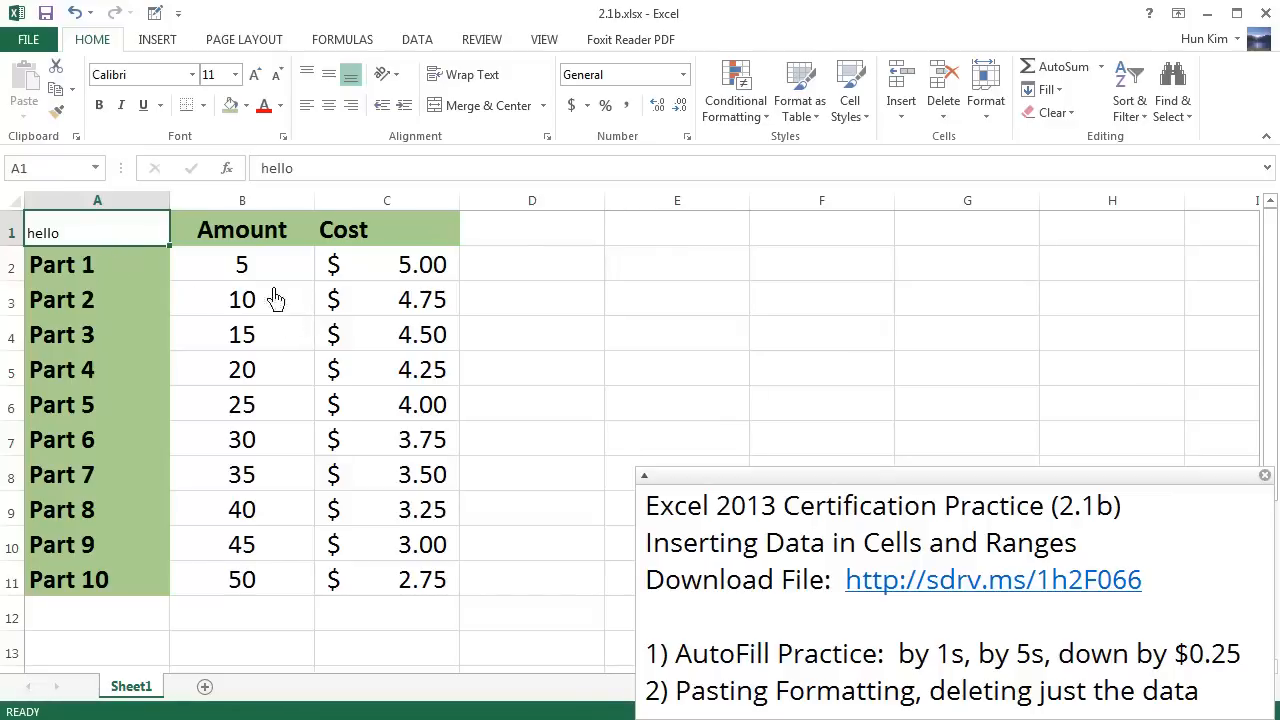
click(387, 230)
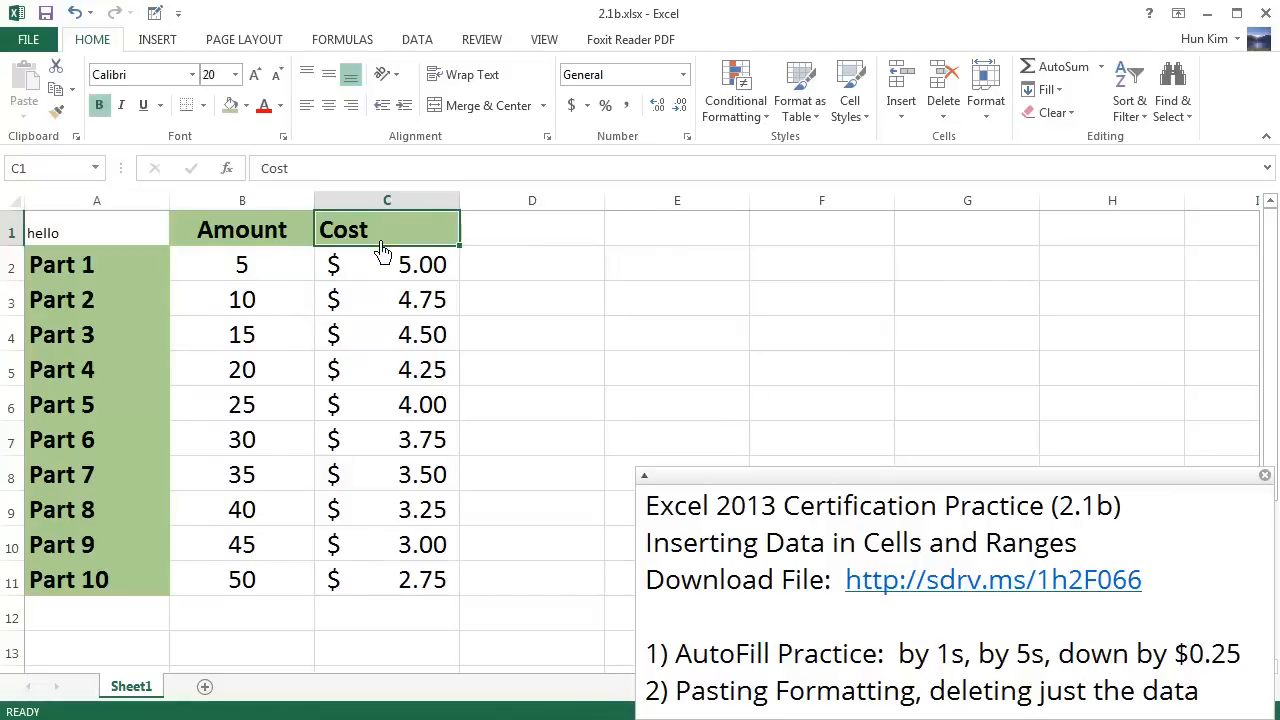
key(Delete)
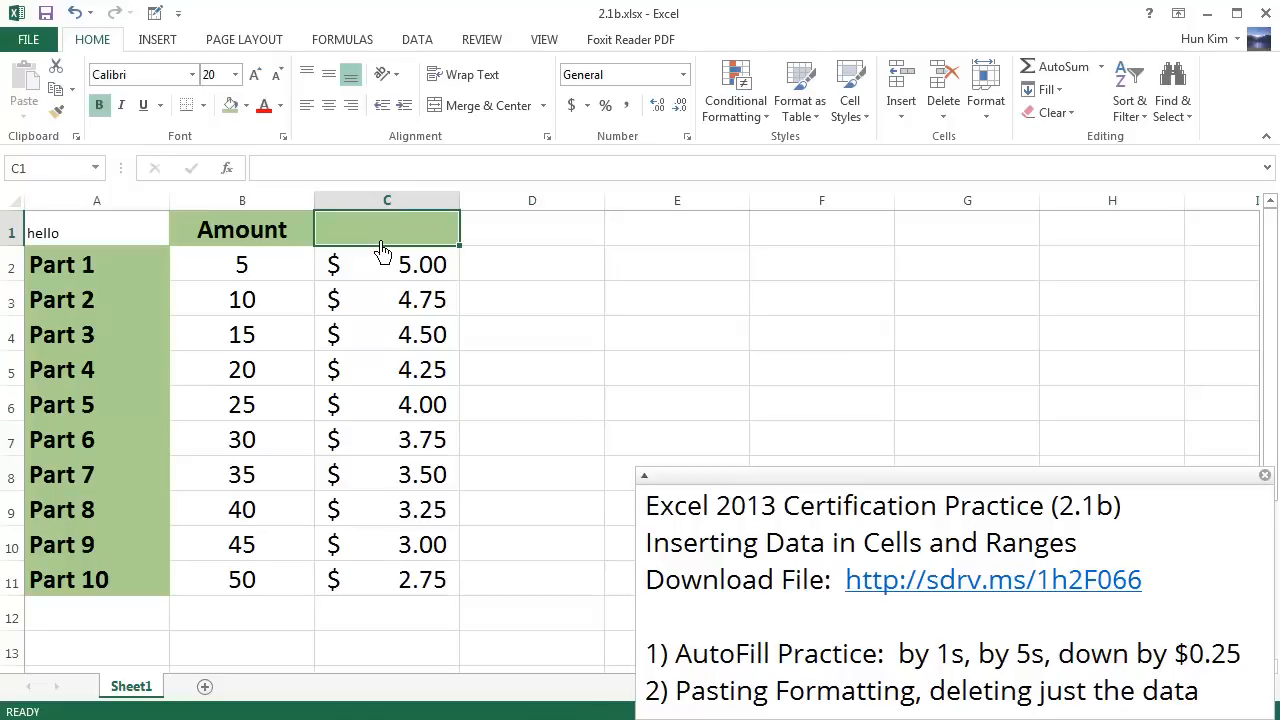